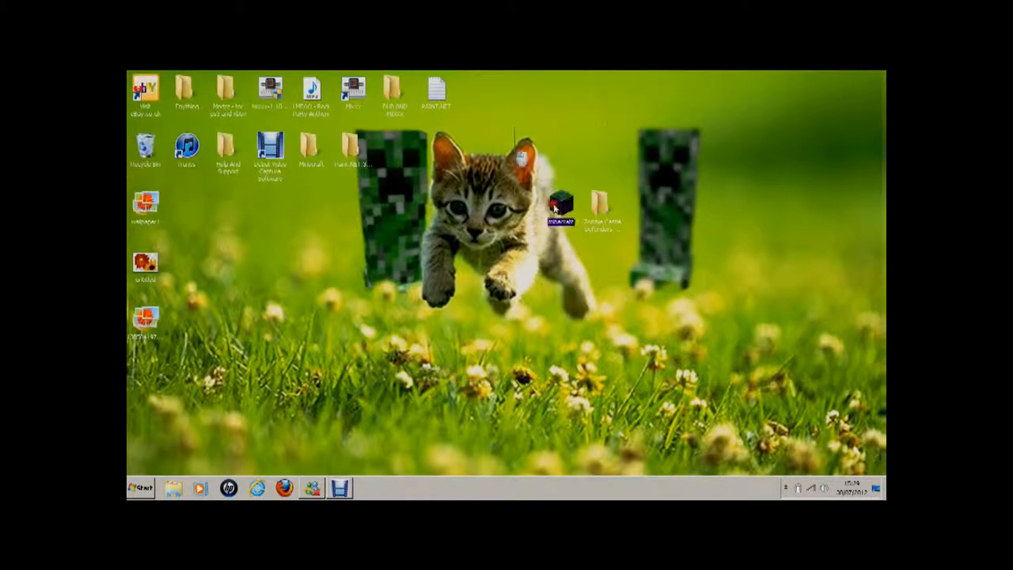
- Launch Internet Explorer from the desktop, landing on the Google home page
{"action": "left_click_drag", "start_coordinate": [561, 206], "coordinate": [478, 206]}
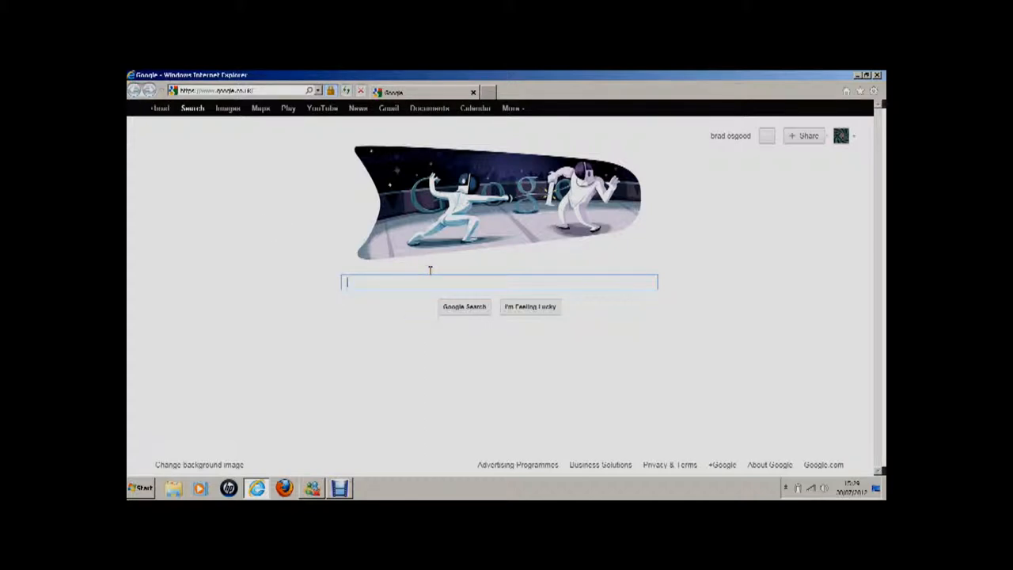
- Search Google for 'minecraft maps' and follow the MinecraftMaps.com result
{"action": "type", "text": "minecraft maps"}
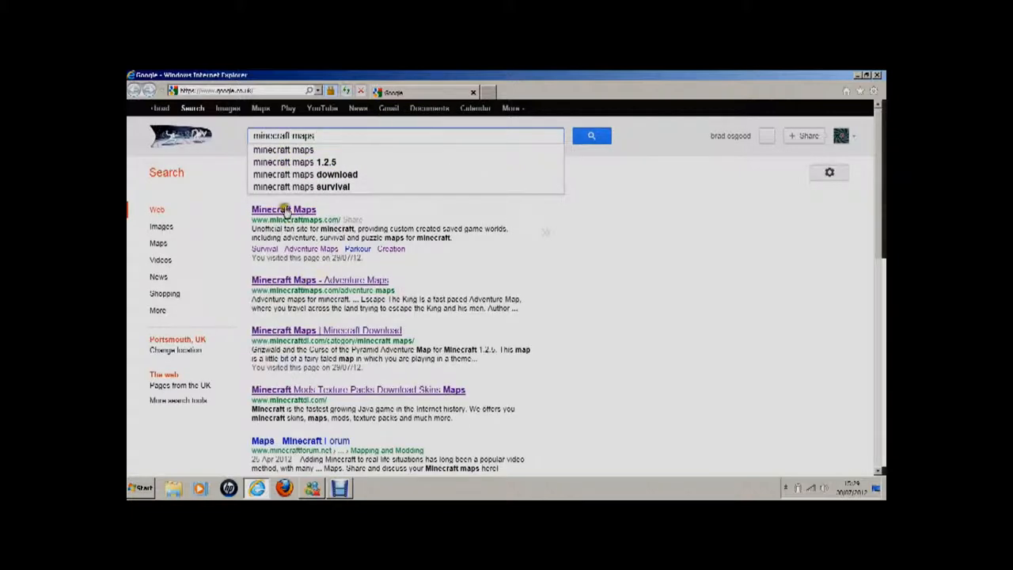
{"action": "left_click", "coordinate": [283, 209]}
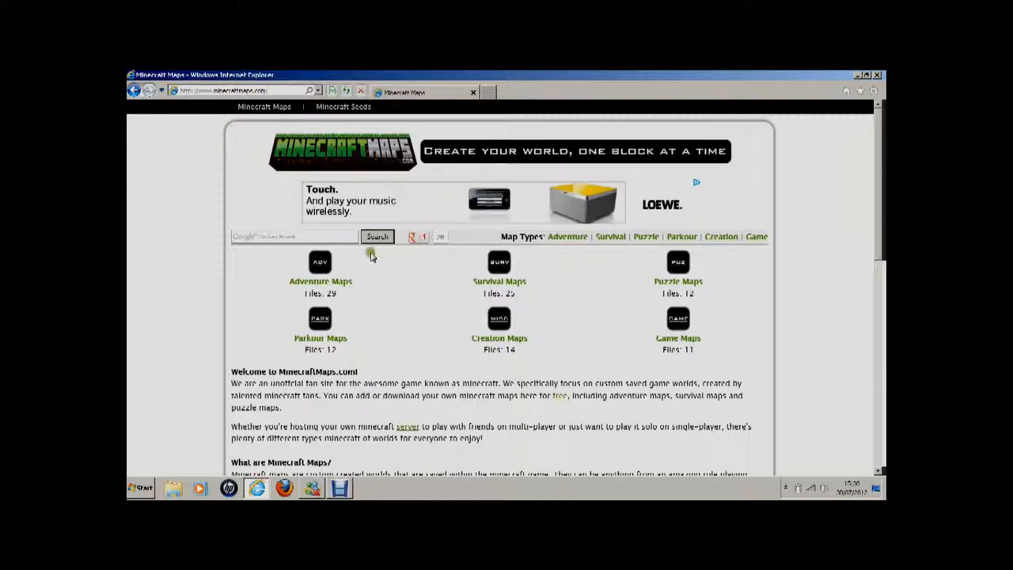
{"action": "left_click", "coordinate": [237, 91]}
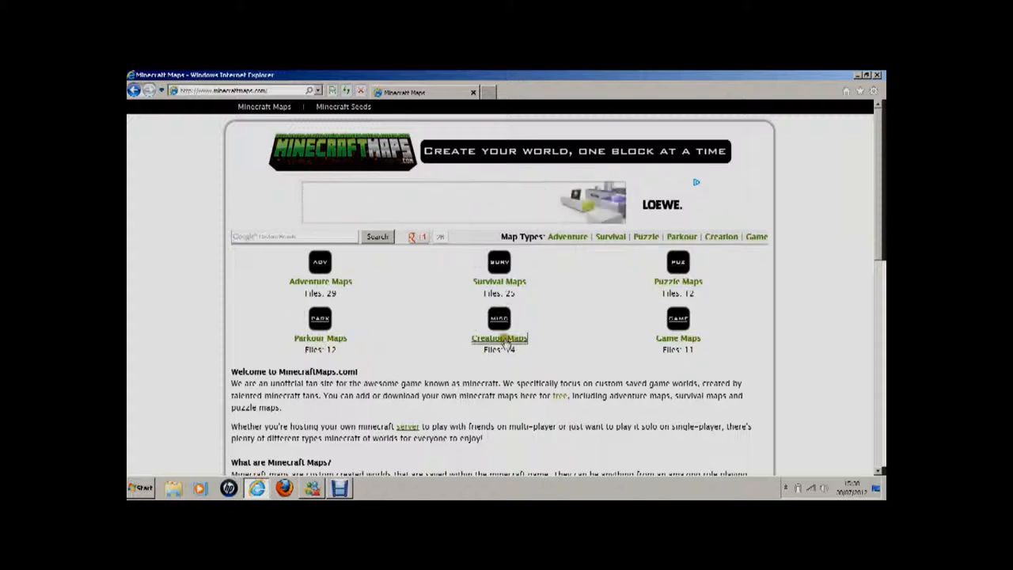
{"action": "left_click", "coordinate": [500, 339]}
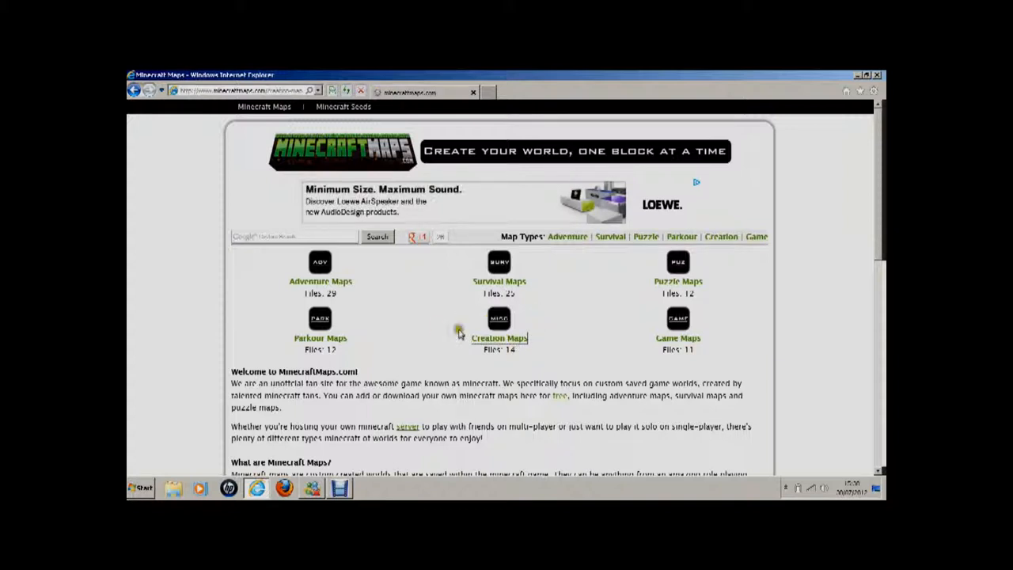
{"action": "left_click", "coordinate": [499, 339]}
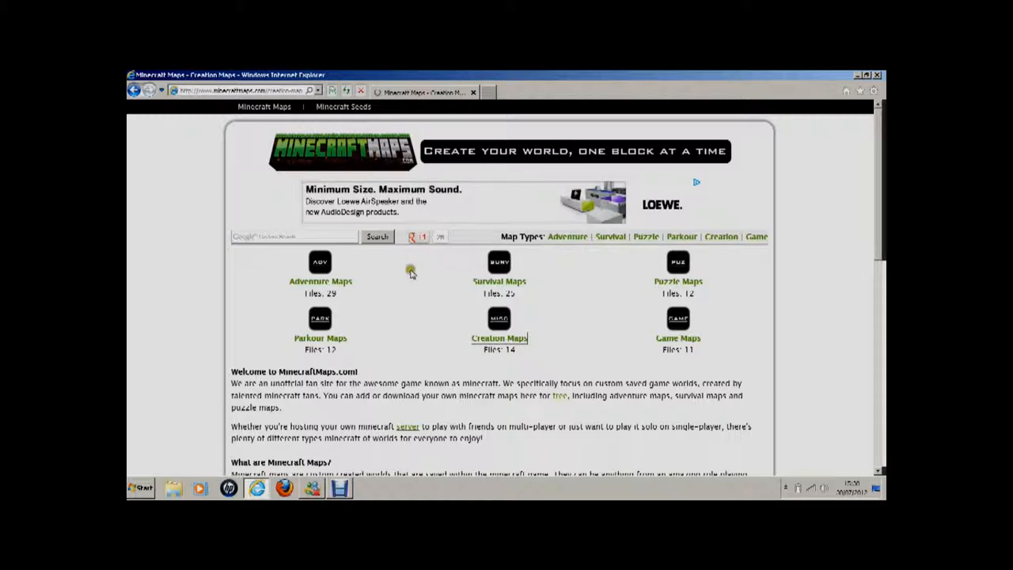
{"action": "left_click", "coordinate": [500, 339]}
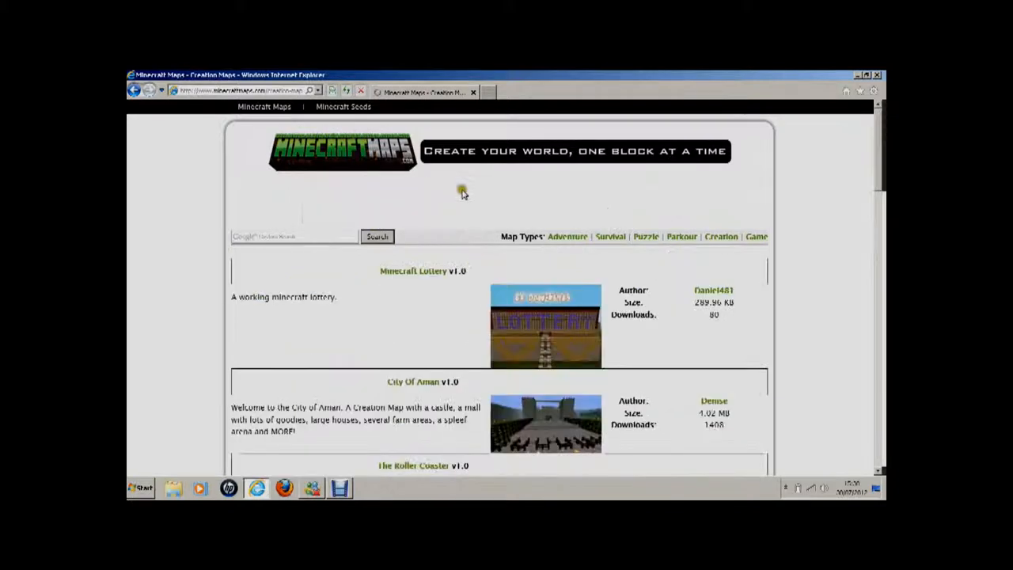
{"action": "scroll", "scroll_direction": "down", "scroll_amount": 3}
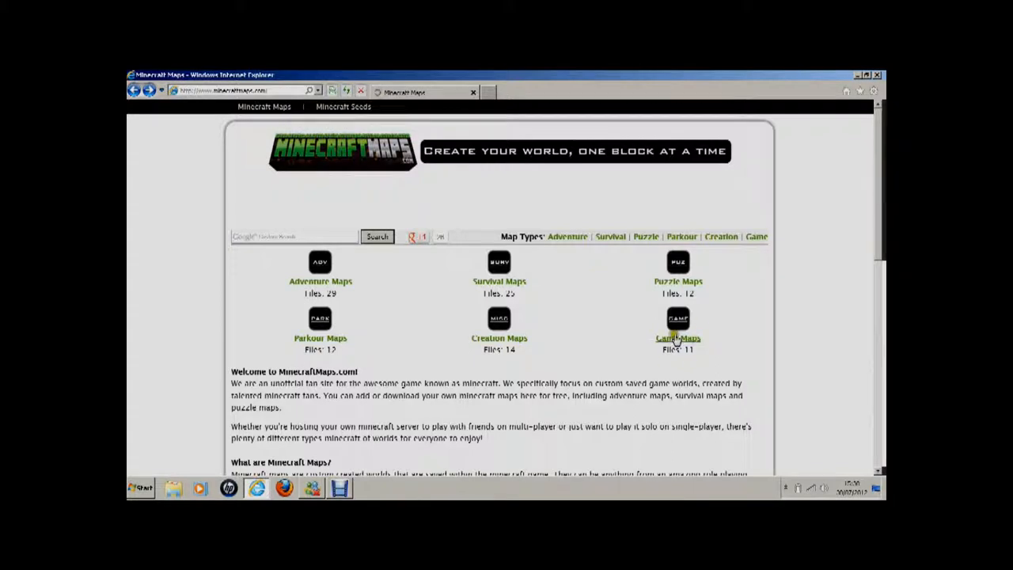
{"action": "mouse_move", "coordinate": [500, 339]}
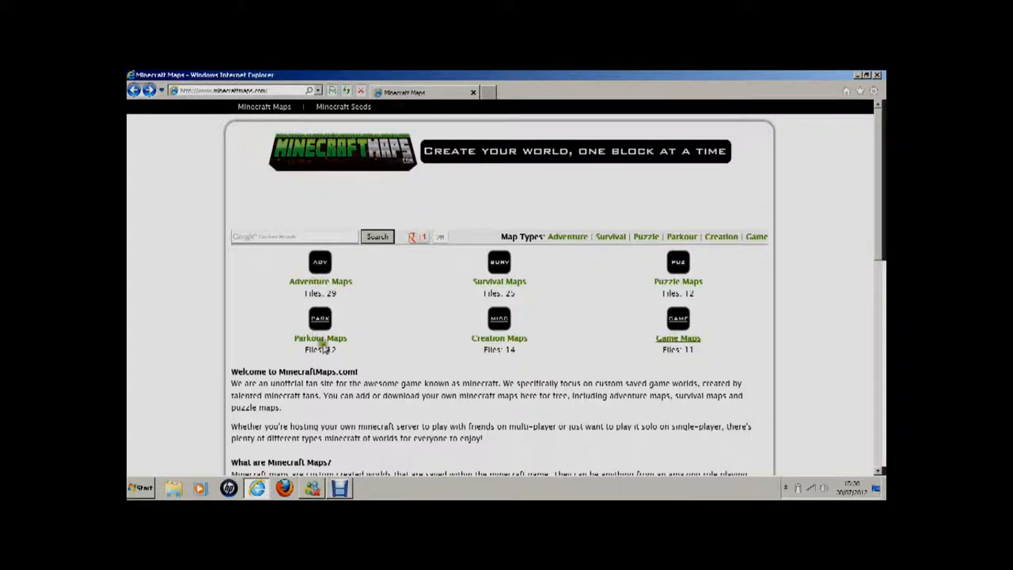
{"action": "mouse_move", "coordinate": [655, 363]}
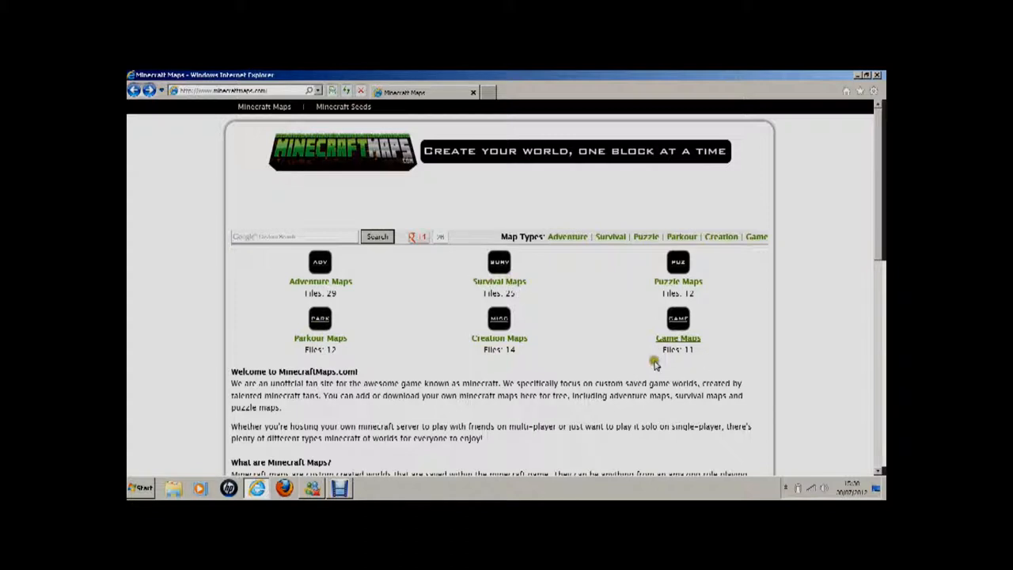
{"action": "mouse_move", "coordinate": [592, 368]}
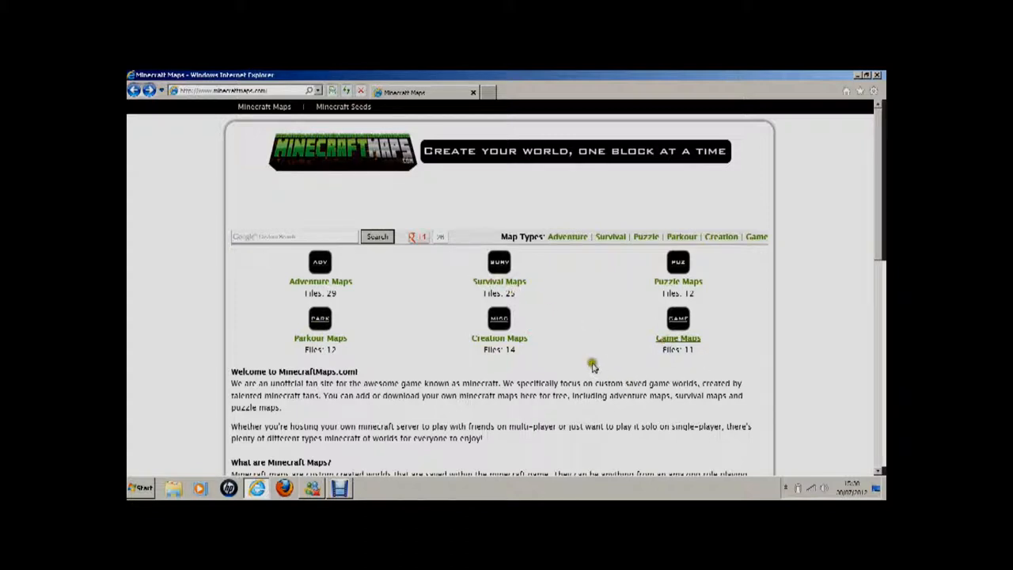
{"action": "mouse_move", "coordinate": [535, 291]}
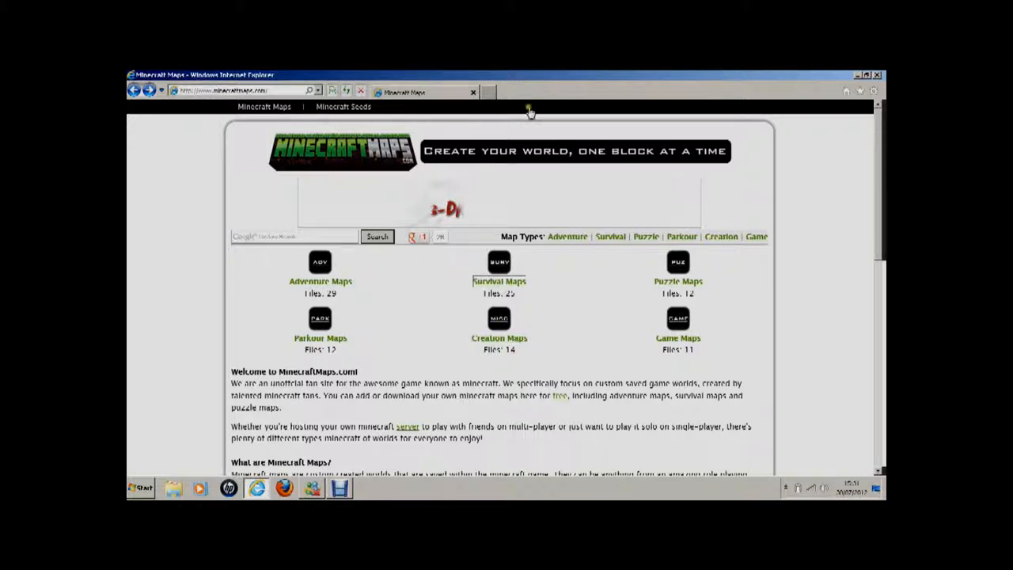
{"action": "mouse_move", "coordinate": [511, 142]}
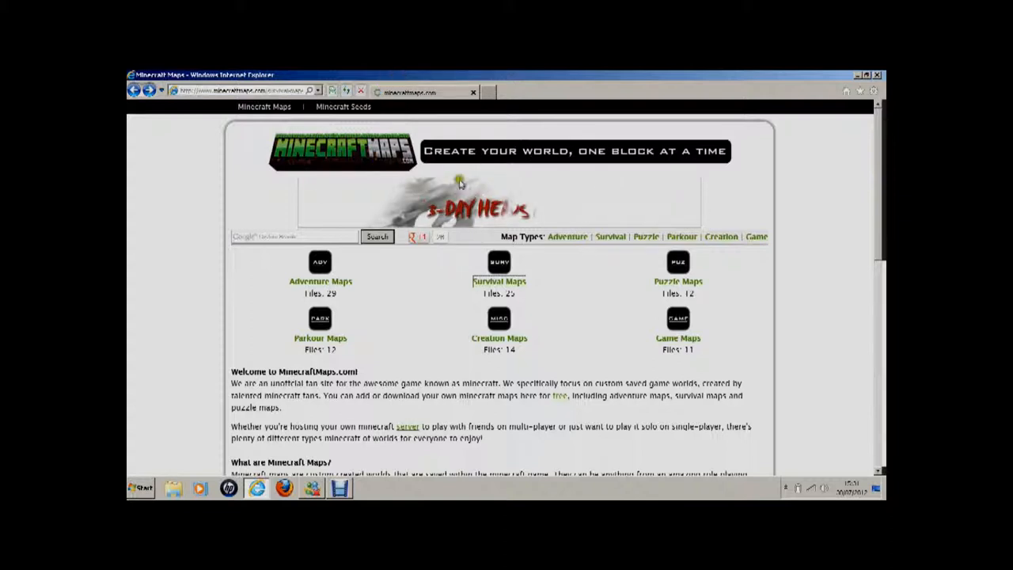
{"action": "mouse_move", "coordinate": [433, 273]}
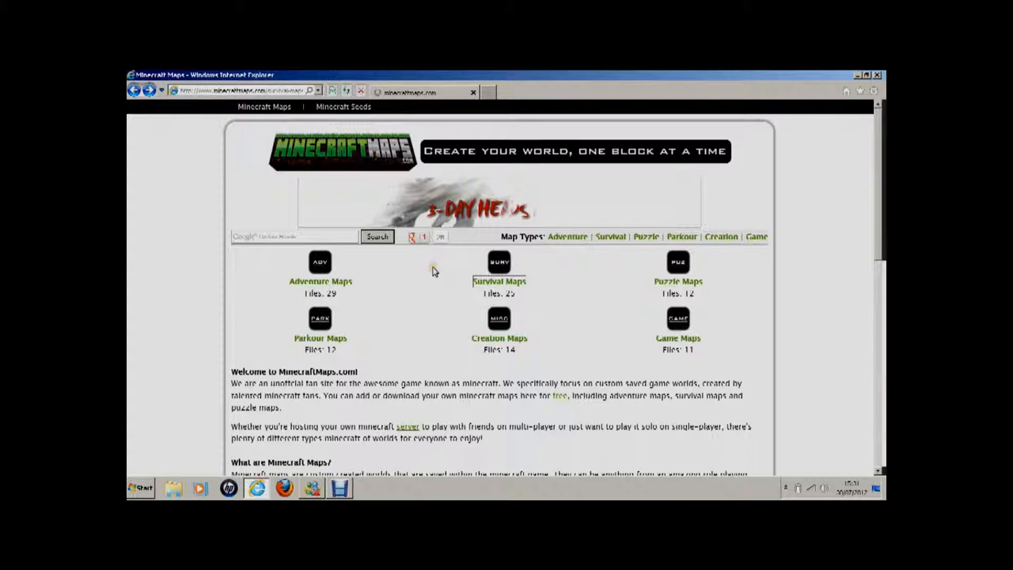
- Choose the Survival Maps category on MinecraftMaps.com
{"action": "left_click", "coordinate": [499, 282]}
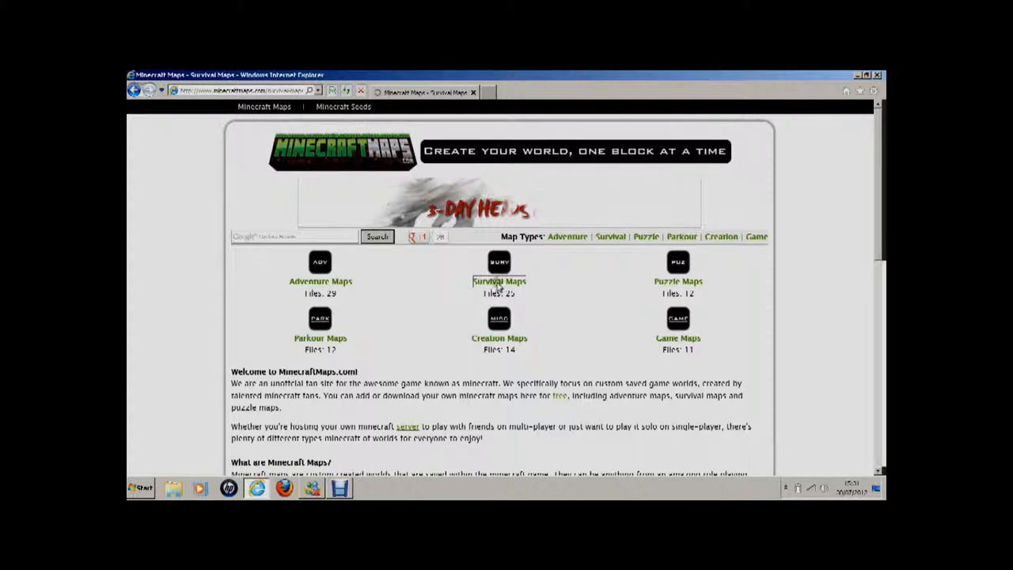
{"action": "mouse_move", "coordinate": [352, 240]}
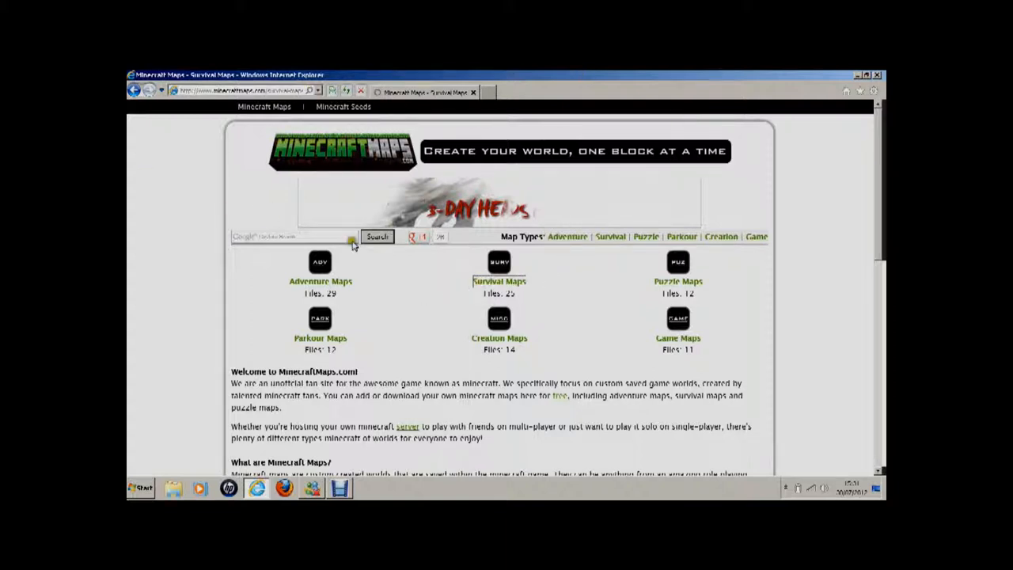
- List the Survival maps and pick the Mushroom Island Survival entry
{"action": "left_click", "coordinate": [500, 282]}
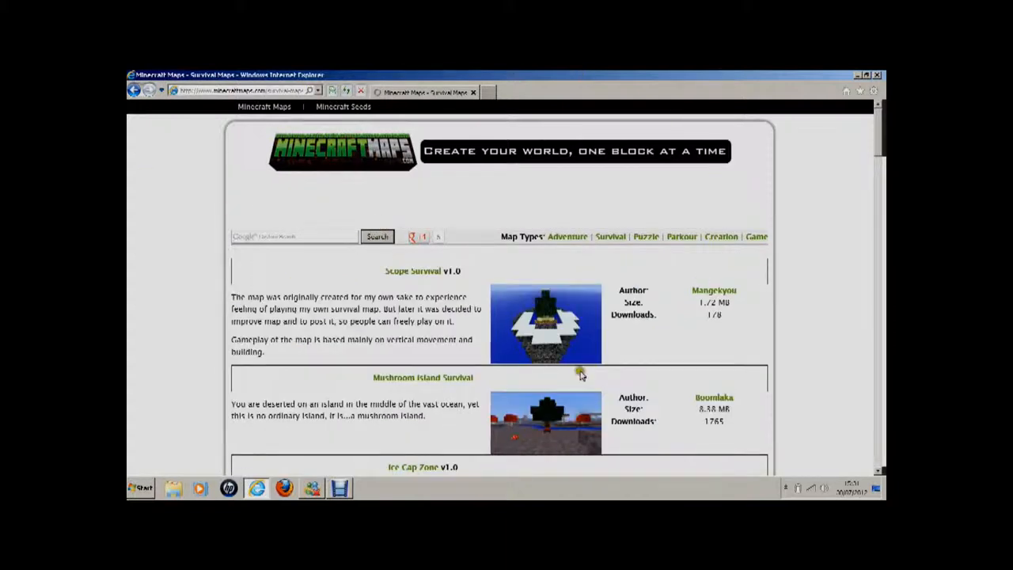
{"action": "mouse_move", "coordinate": [442, 385]}
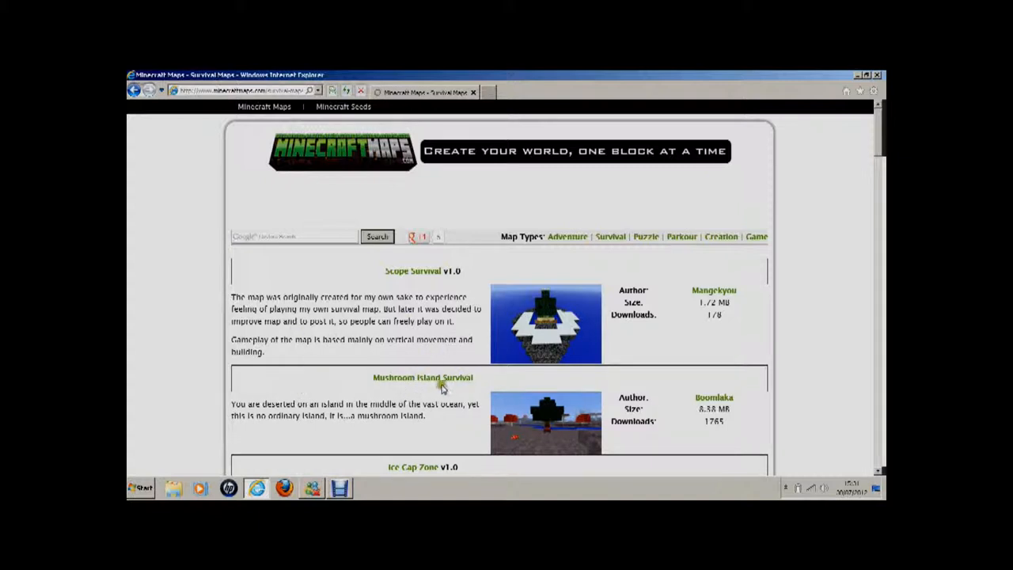
{"action": "mouse_move", "coordinate": [413, 379]}
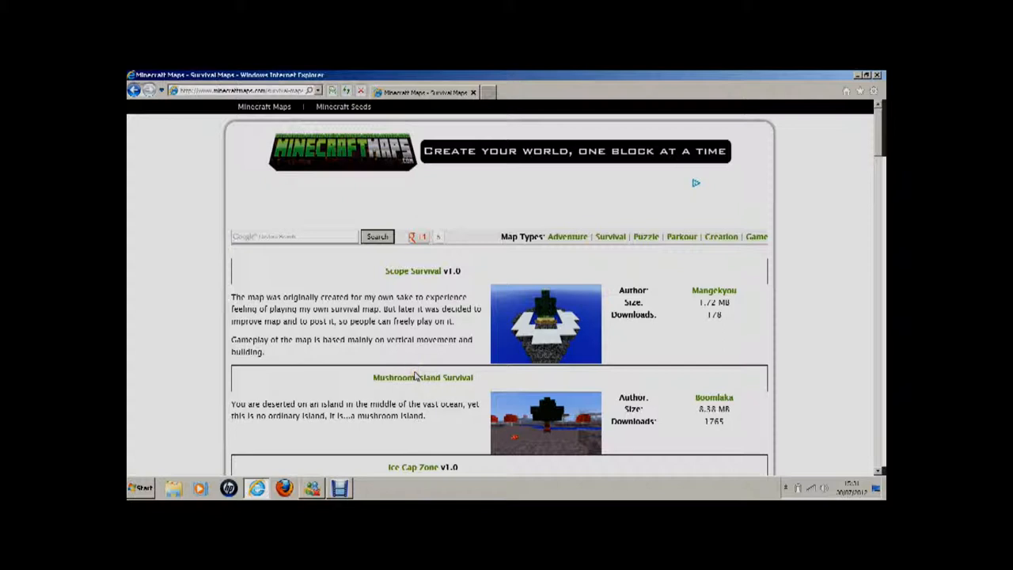
{"action": "mouse_move", "coordinate": [418, 389]}
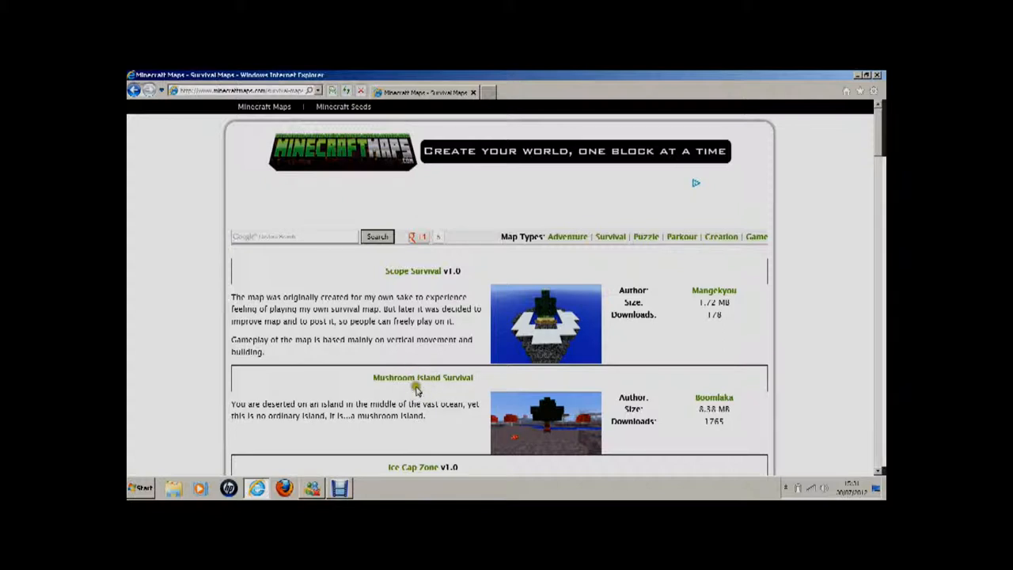
{"action": "mouse_move", "coordinate": [463, 383]}
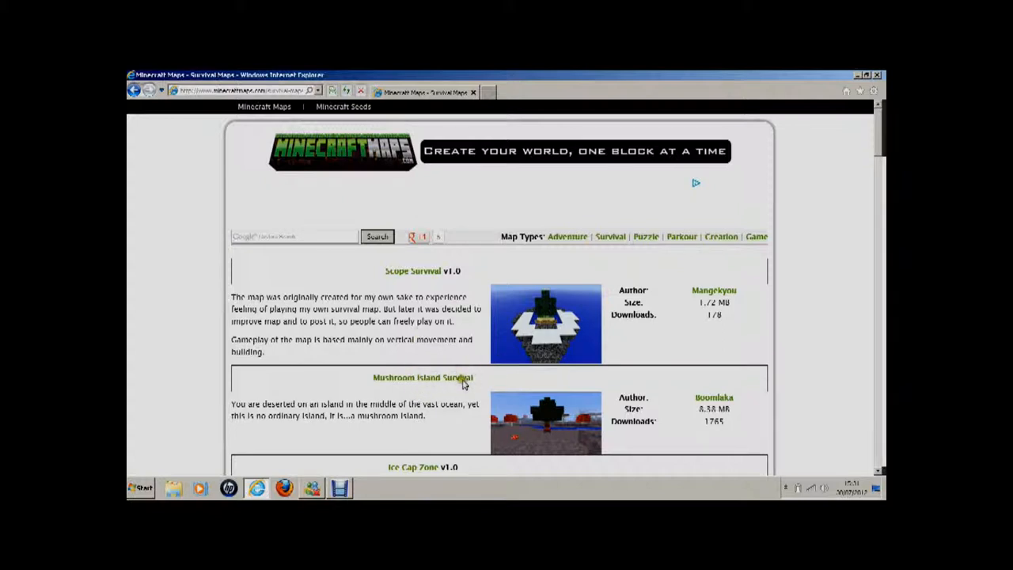
{"action": "mouse_move", "coordinate": [198, 309]}
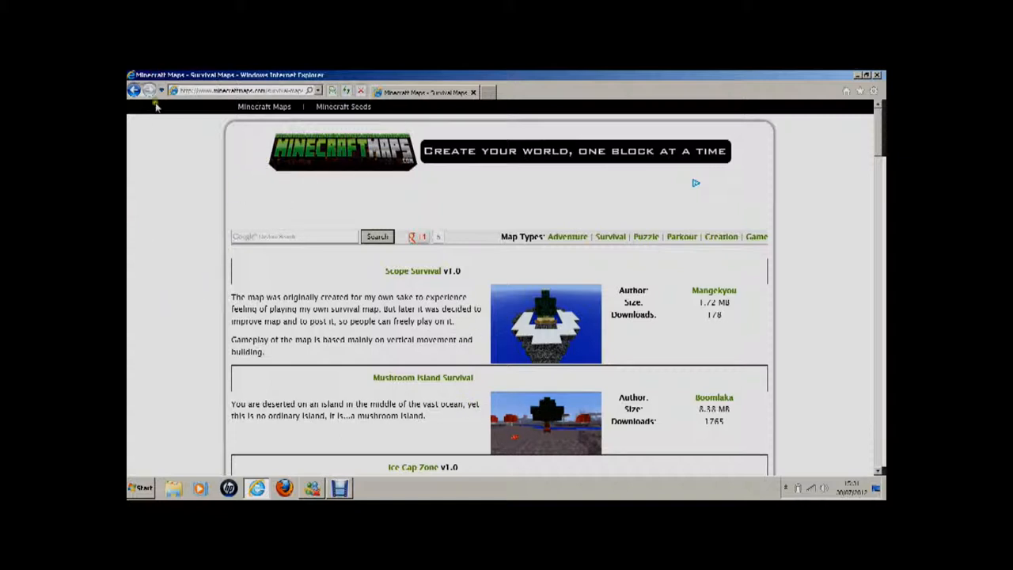
{"action": "mouse_move", "coordinate": [268, 269]}
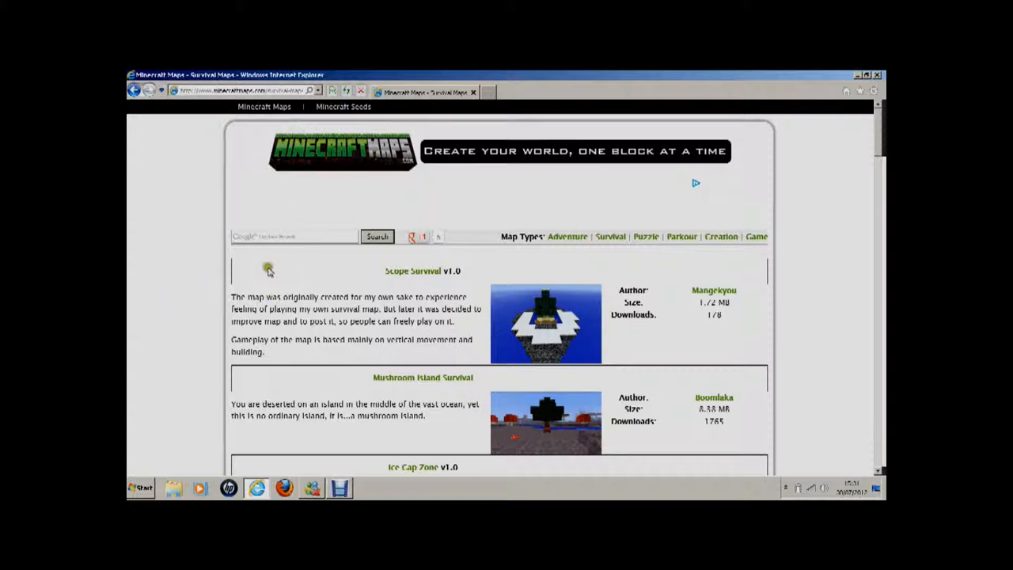
{"action": "mouse_move", "coordinate": [409, 259]}
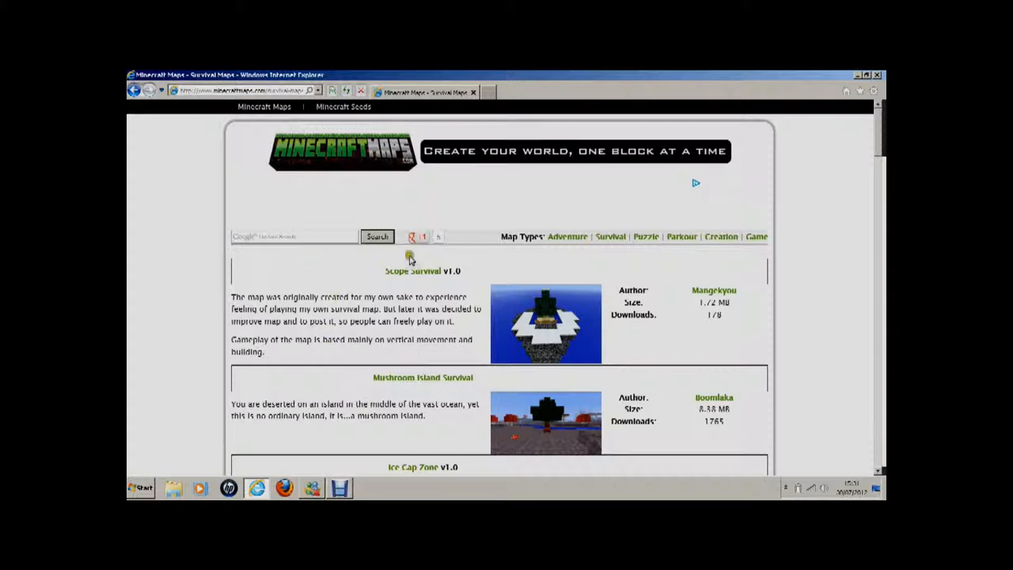
{"action": "mouse_move", "coordinate": [426, 356]}
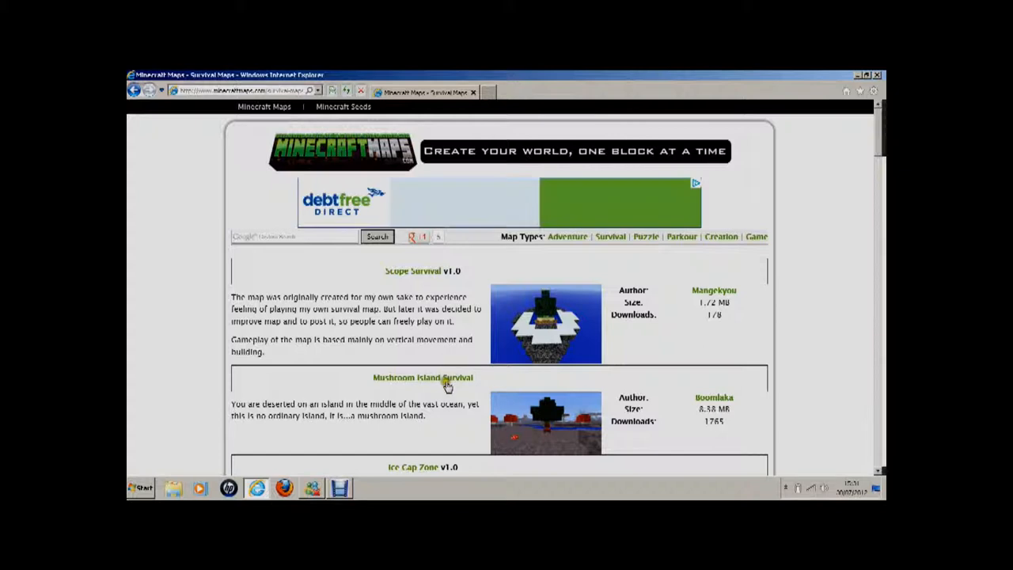
{"action": "left_click", "coordinate": [422, 377]}
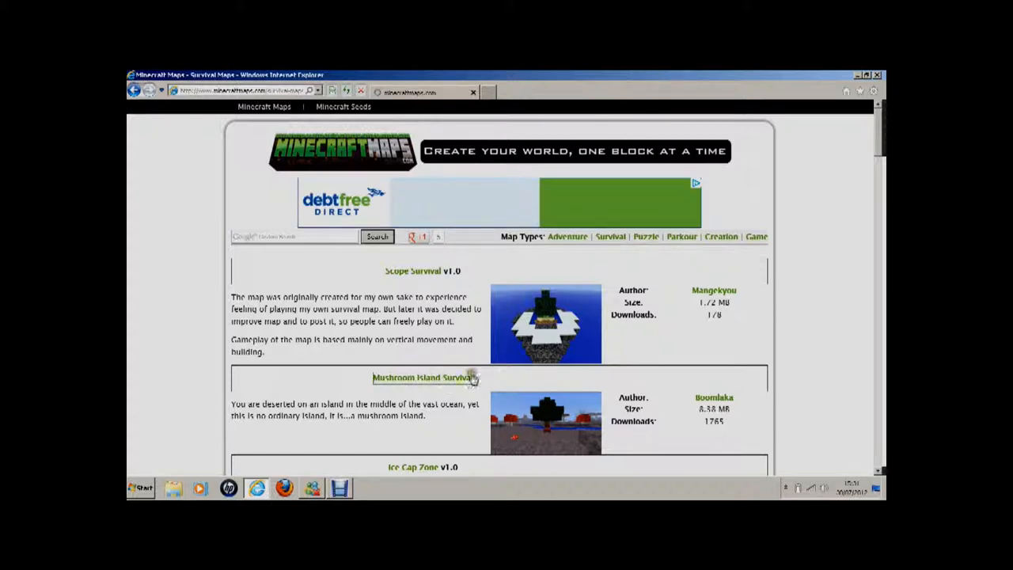
- Download the Mushroom Island Survival map, then reach the Documents library via Start
{"action": "left_click", "coordinate": [421, 377]}
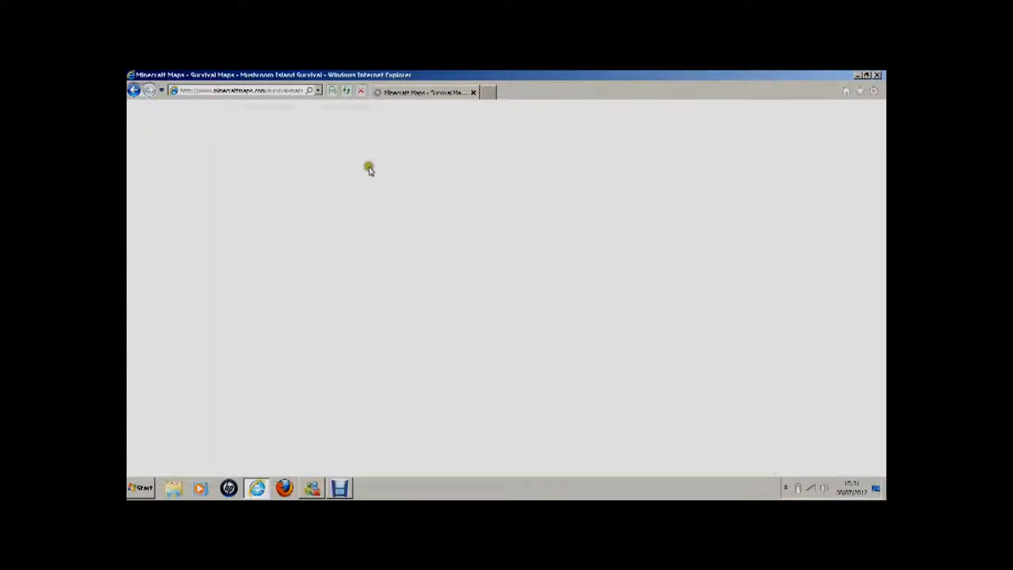
{"action": "mouse_move", "coordinate": [369, 168]}
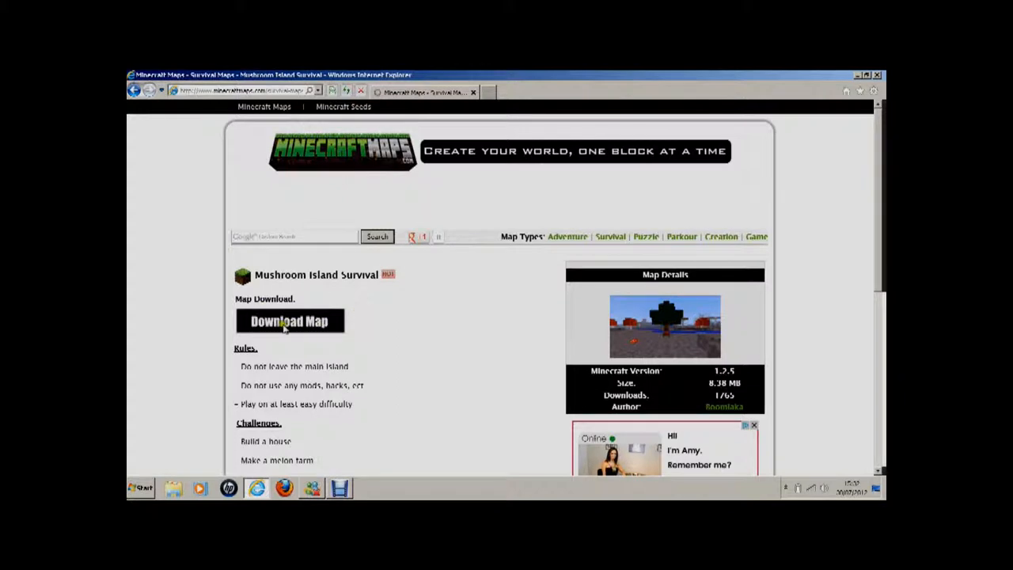
{"action": "mouse_move", "coordinate": [207, 345]}
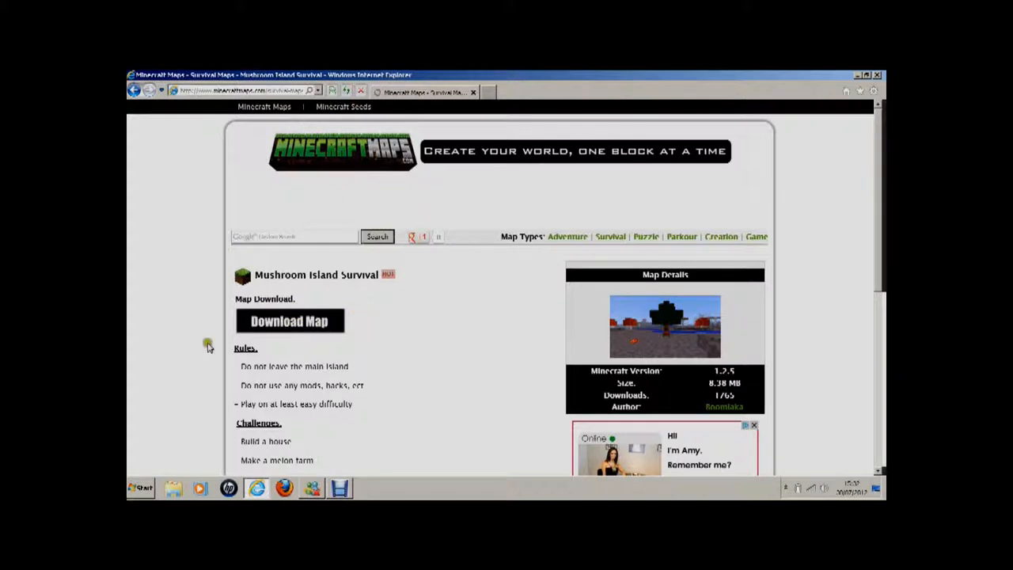
{"action": "mouse_move", "coordinate": [288, 338]}
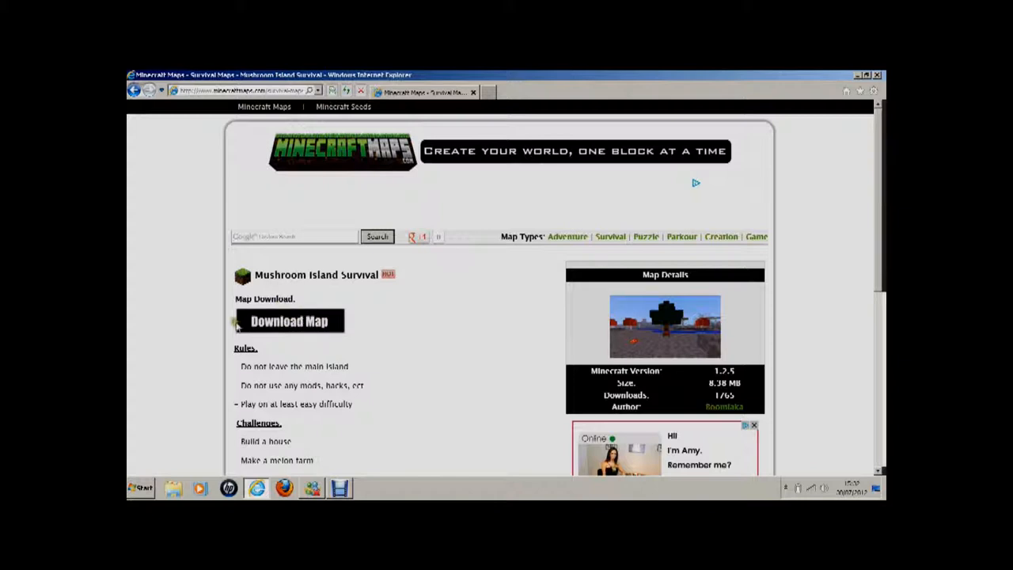
{"action": "mouse_move", "coordinate": [282, 308]}
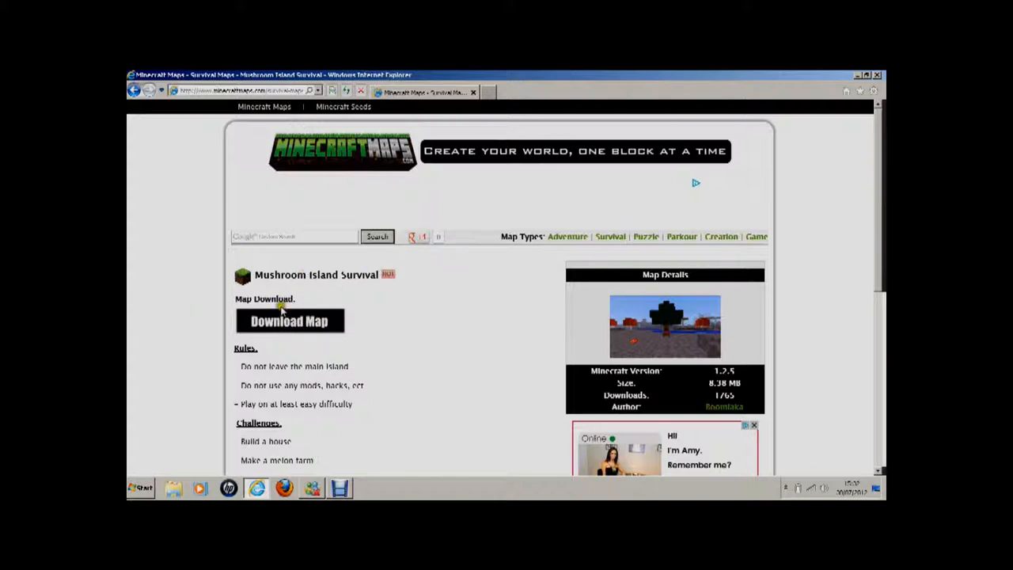
{"action": "mouse_move", "coordinate": [392, 315]}
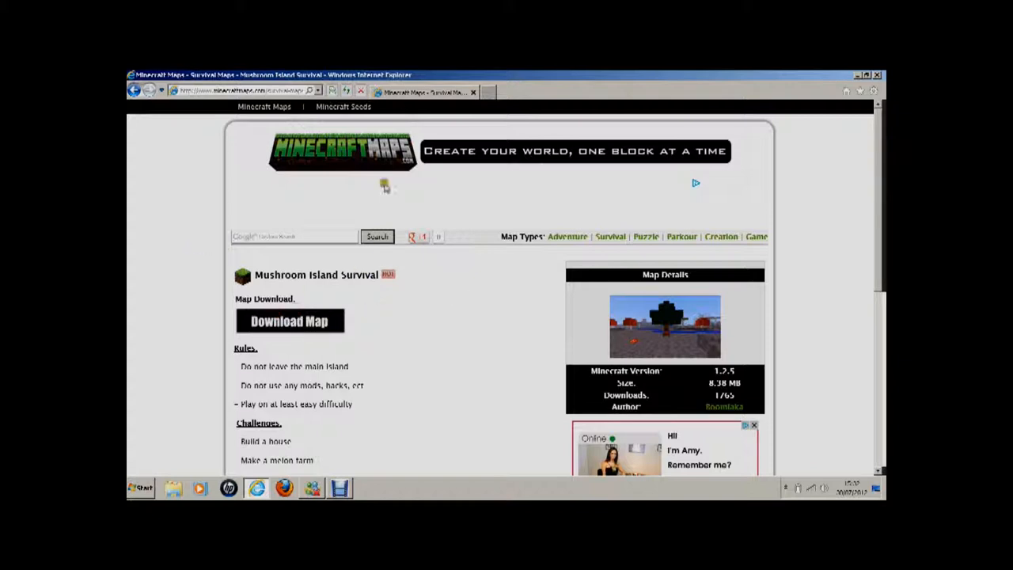
{"action": "mouse_move", "coordinate": [508, 310]}
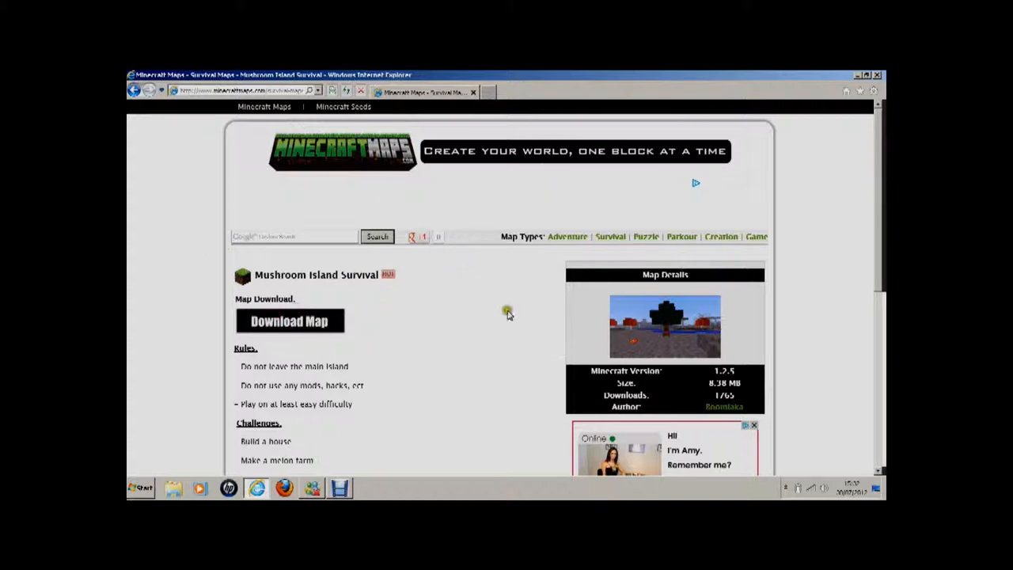
{"action": "mouse_move", "coordinate": [657, 341]}
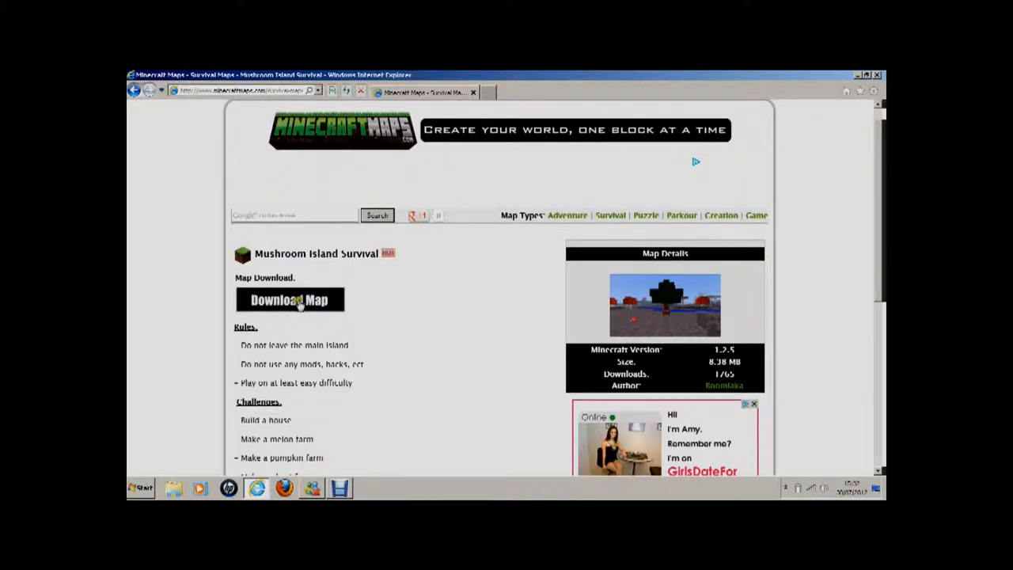
{"action": "mouse_move", "coordinate": [386, 190]}
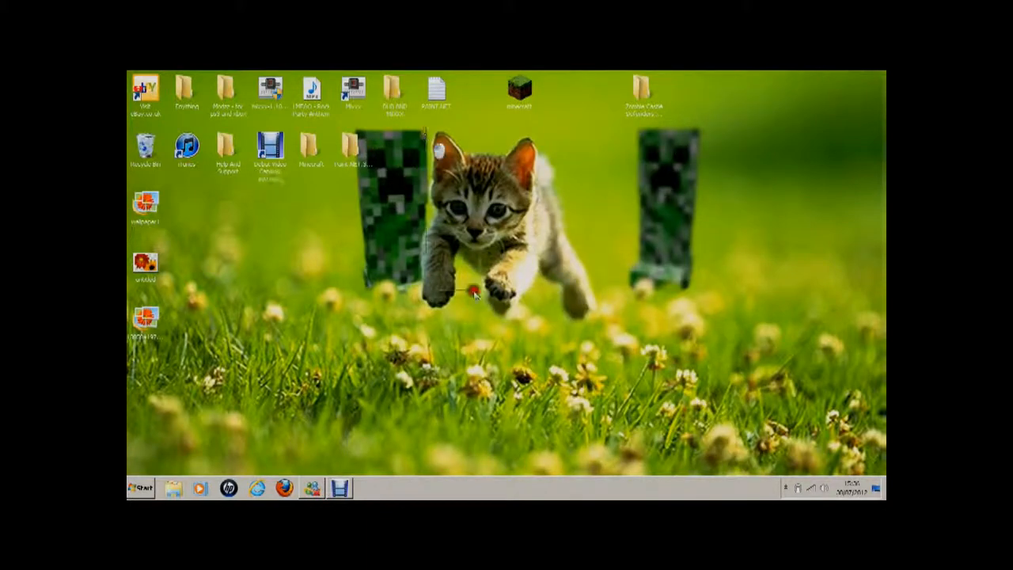
{"action": "left_click", "coordinate": [139, 487]}
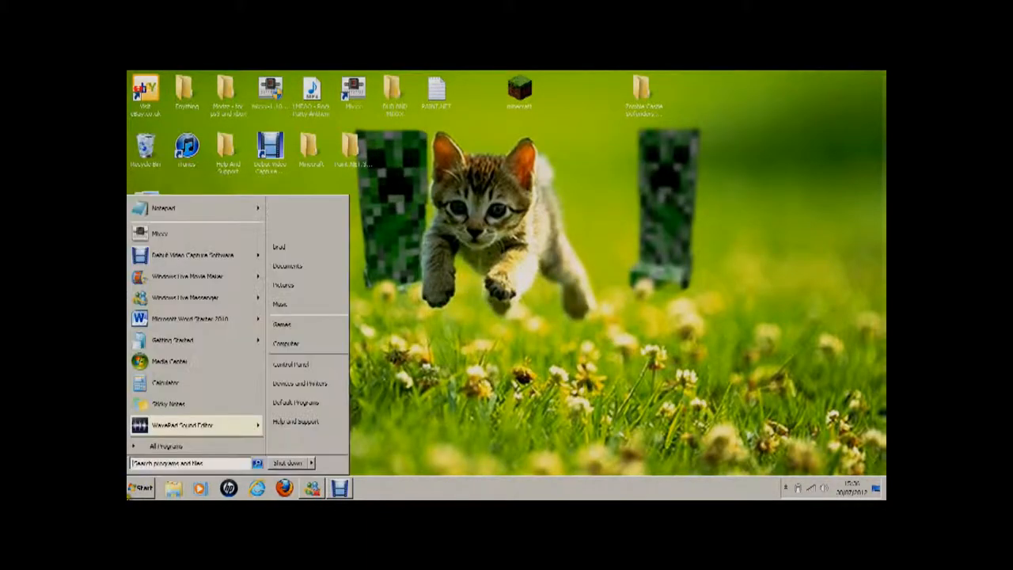
{"action": "left_click", "coordinate": [288, 266]}
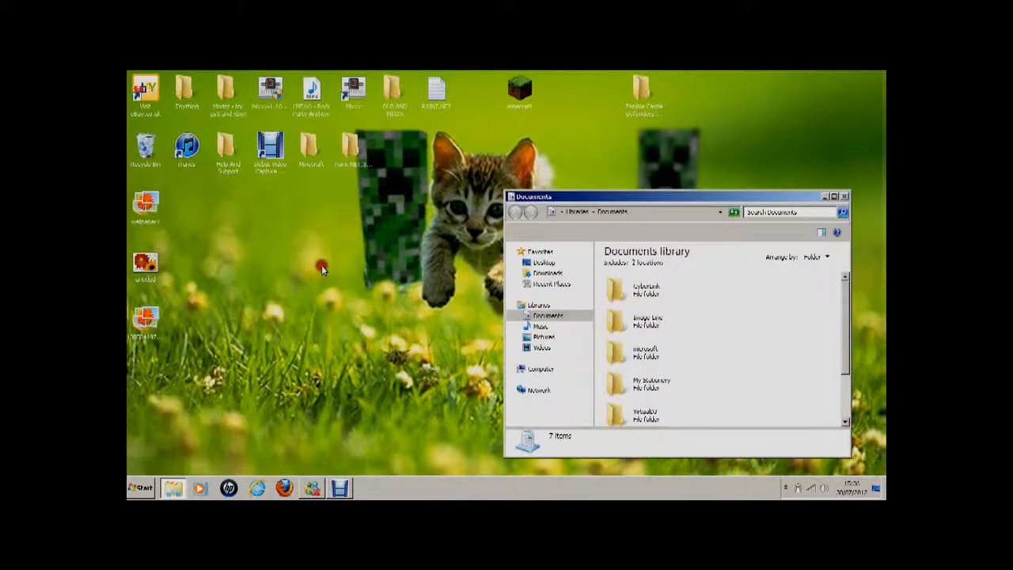
- Move the Mushroom Island Survival archive from Downloads onto the desktop
{"action": "left_click", "coordinate": [548, 272]}
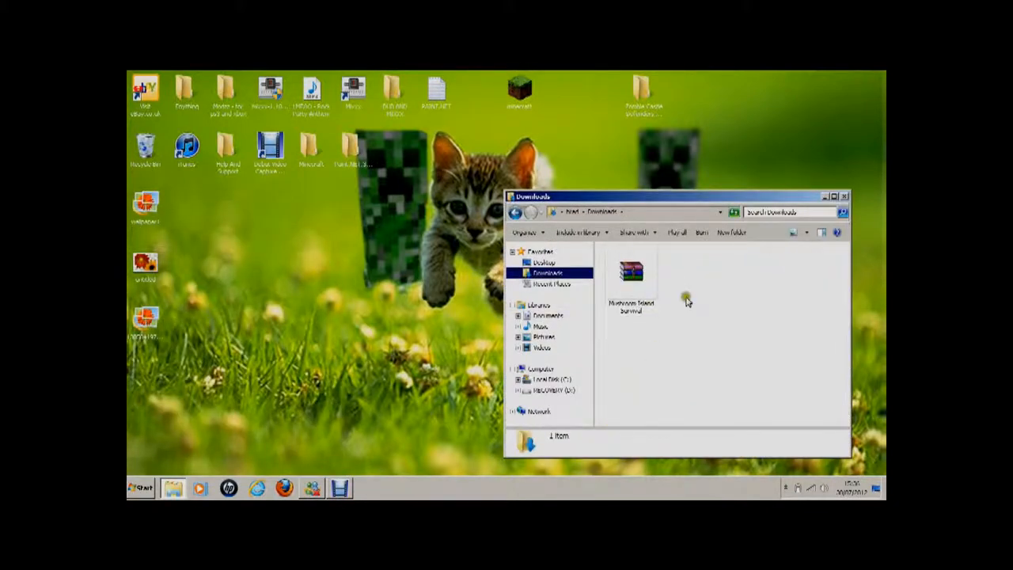
{"action": "left_click", "coordinate": [632, 273]}
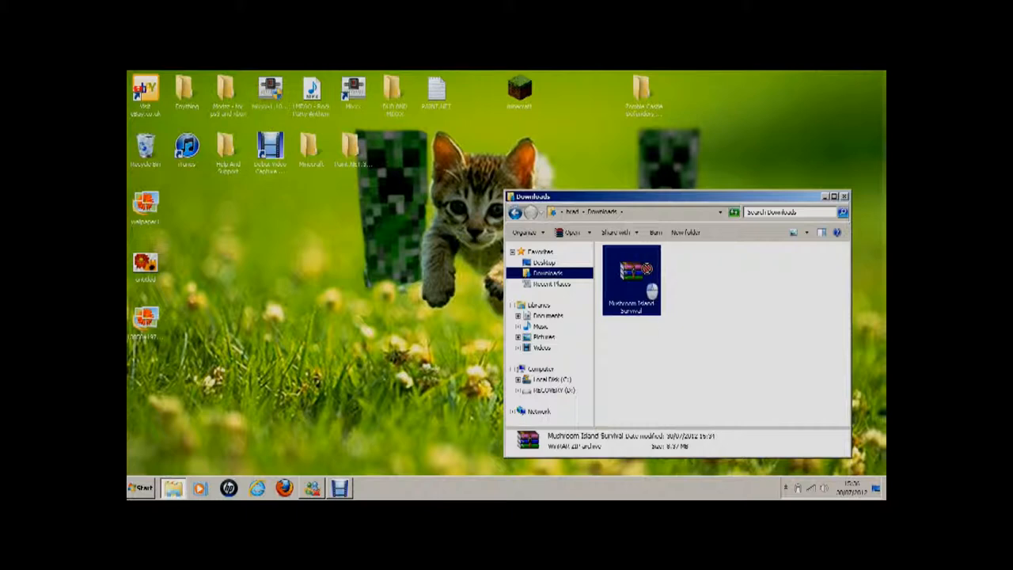
{"action": "left_click_drag", "start_coordinate": [630, 273], "coordinate": [310, 222]}
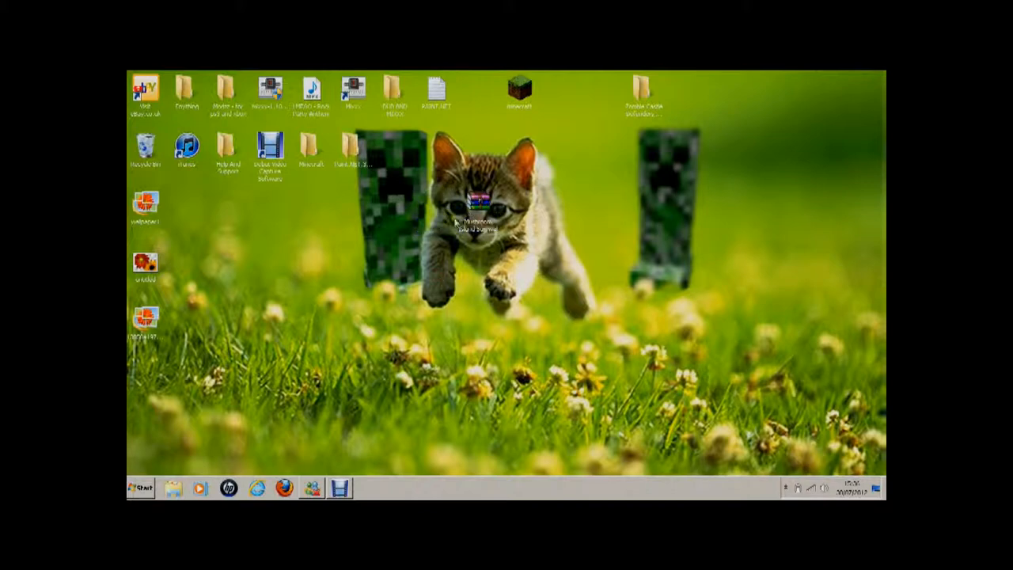
- Pull the inner Mushroom Island Survival world folder out of the archive onto the desktop
{"action": "right_click", "coordinate": [475, 214]}
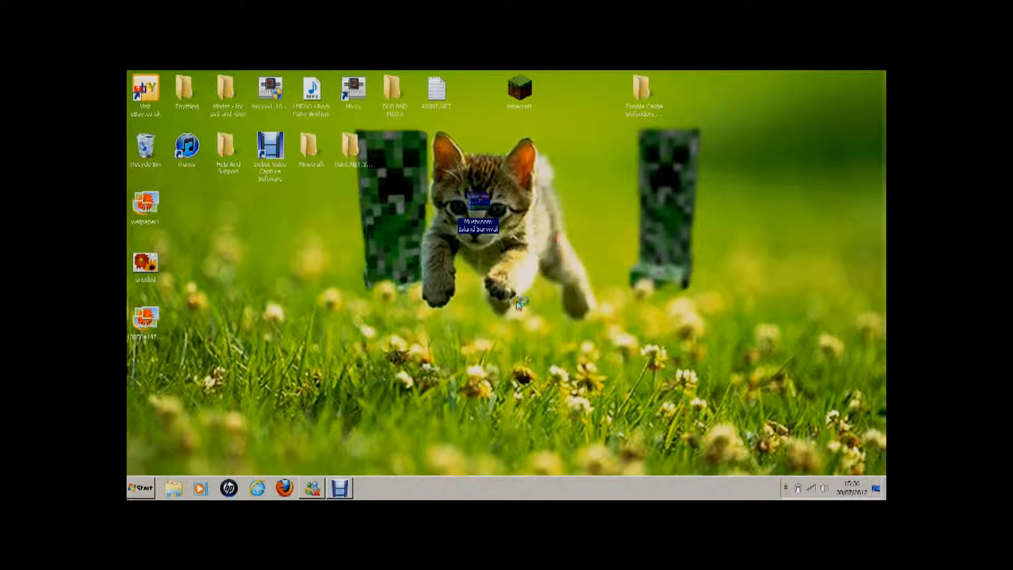
{"action": "double_click", "coordinate": [476, 198]}
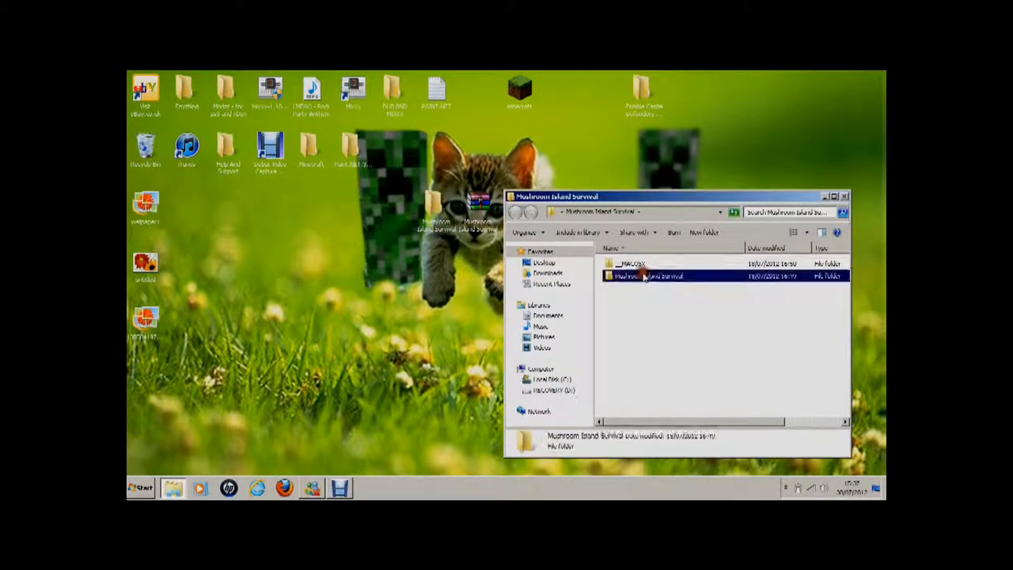
{"action": "double_click", "coordinate": [650, 275]}
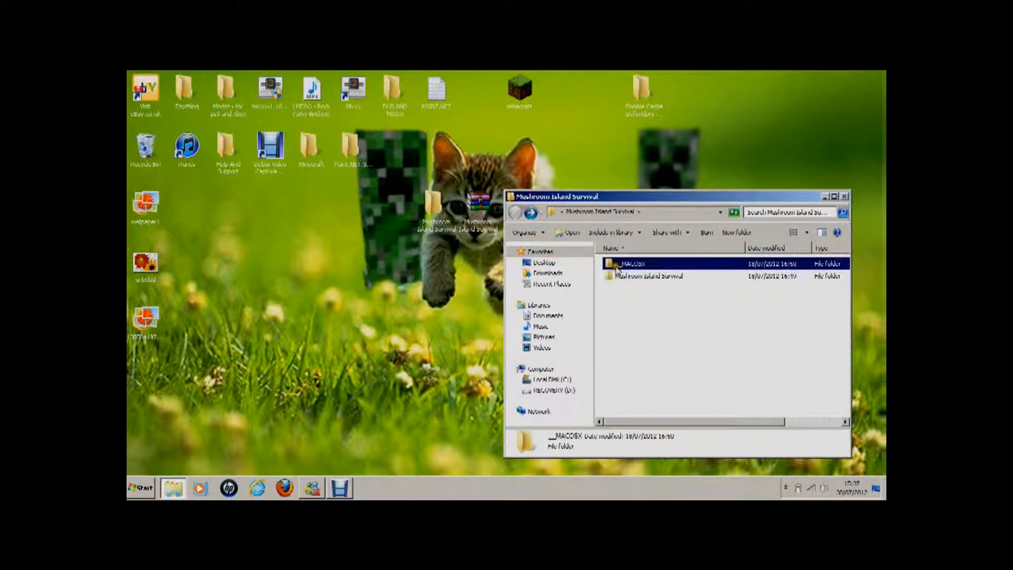
{"action": "double_click", "coordinate": [649, 275]}
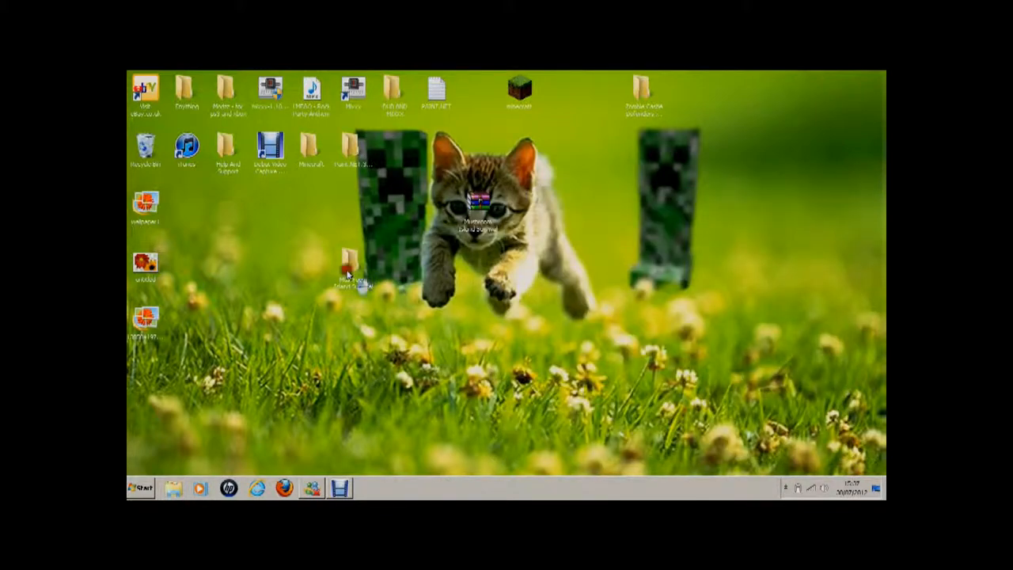
- Check the extracted folder holds the world files (region, level.dat) and return to Start
{"action": "double_click", "coordinate": [355, 266]}
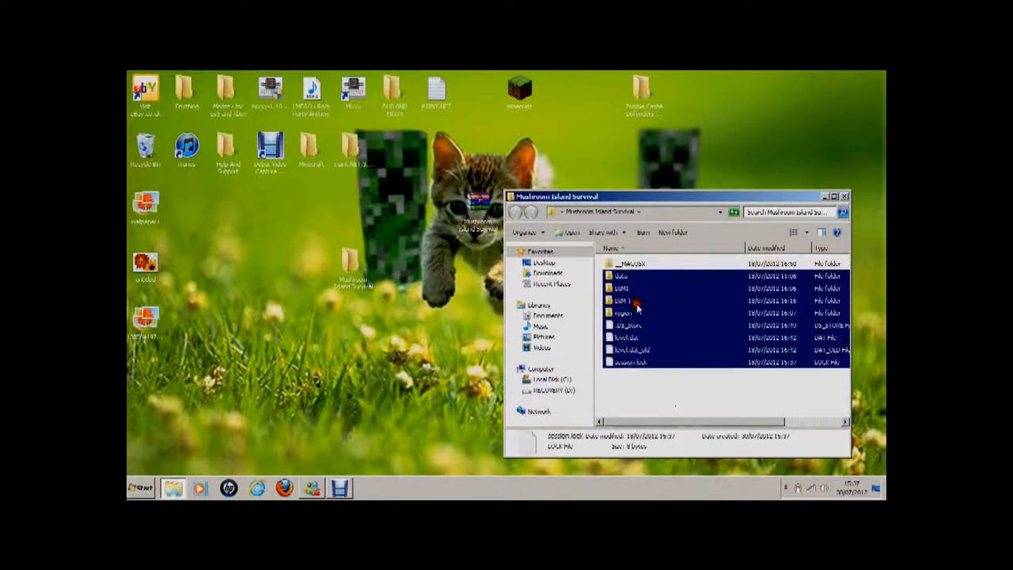
{"action": "left_click", "coordinate": [665, 393]}
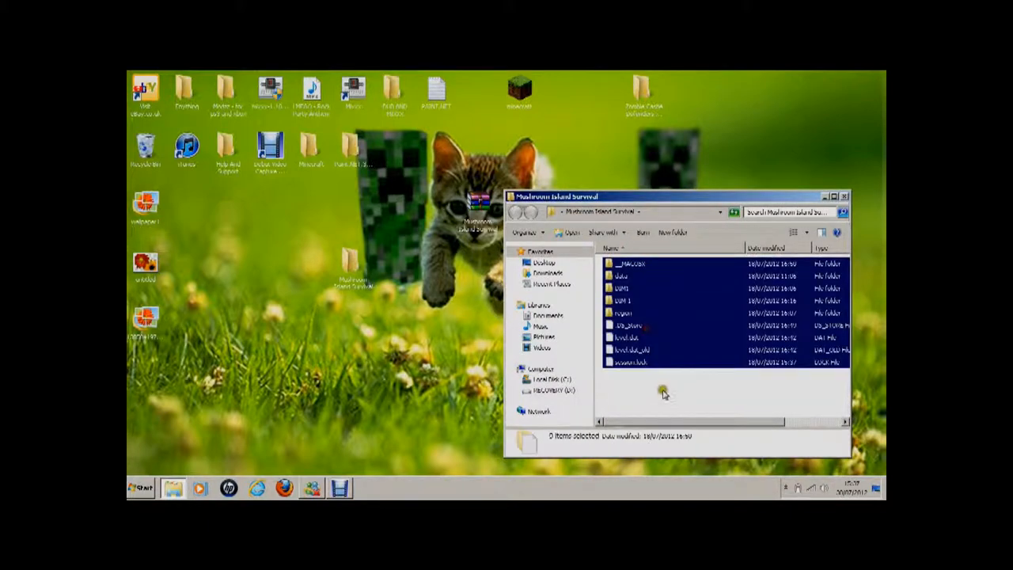
{"action": "left_click", "coordinate": [630, 263]}
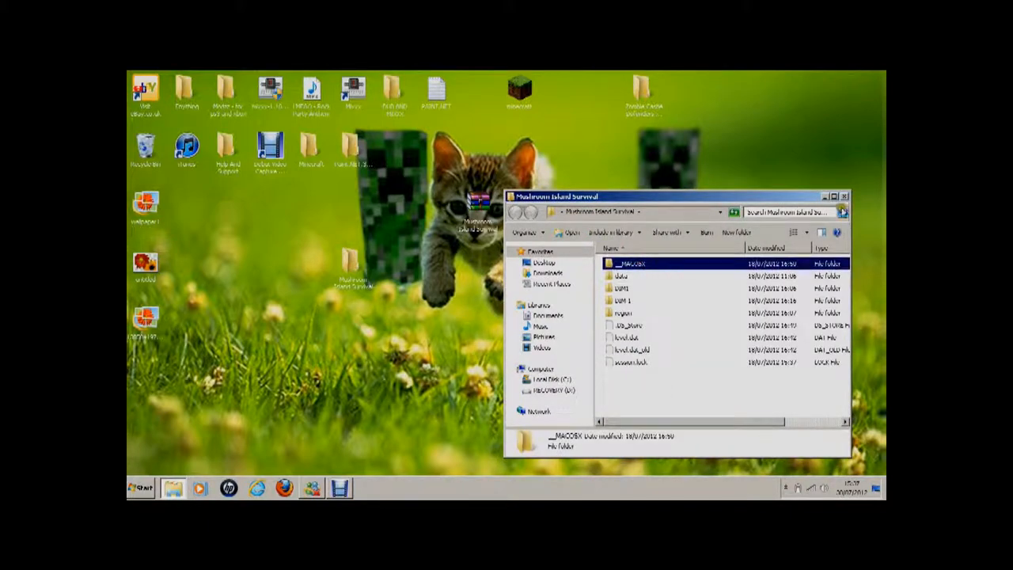
{"action": "left_click", "coordinate": [140, 487]}
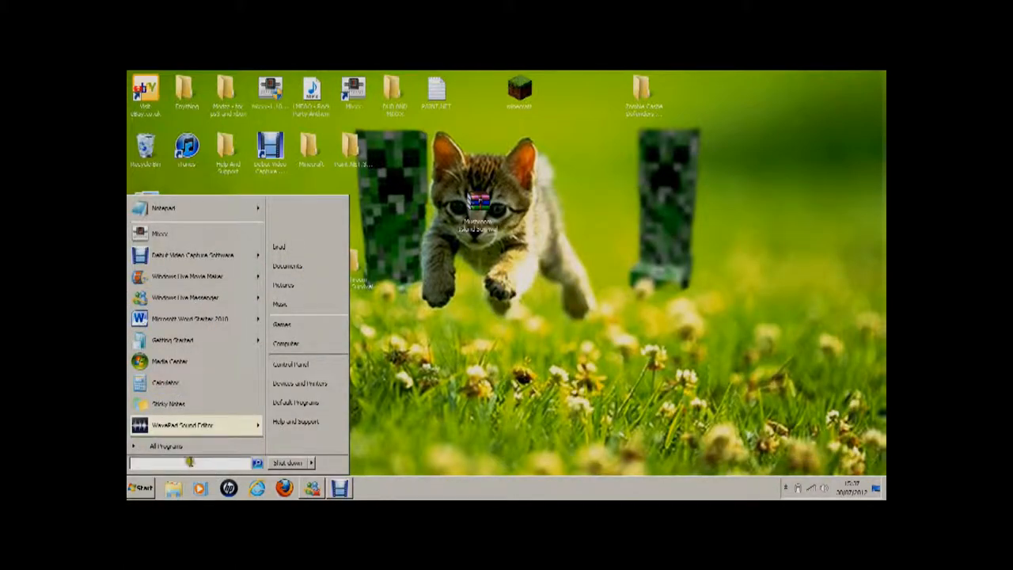
- Run %AppData% to reach the Roaming application-data folder
{"action": "type", "text": "run"}
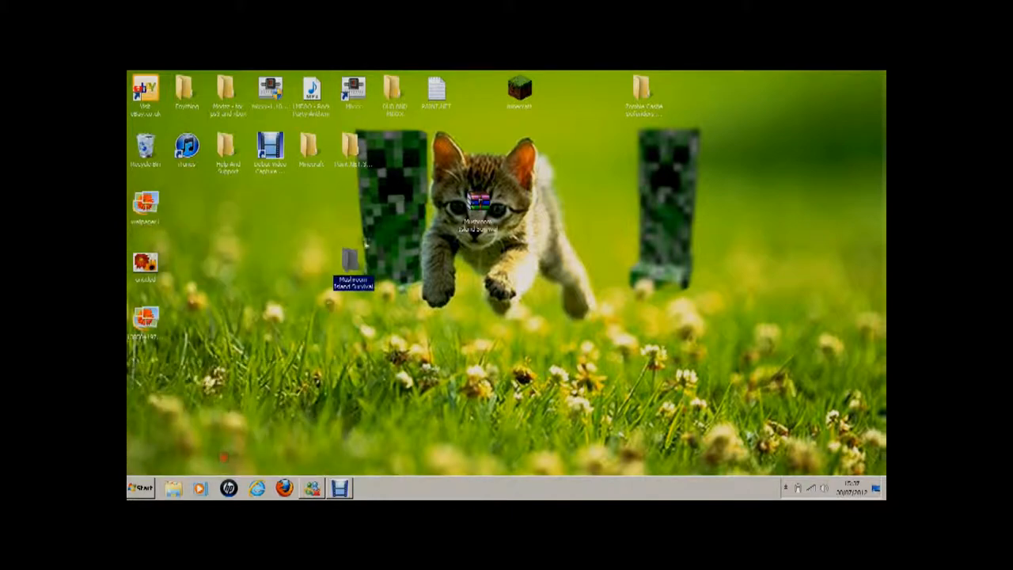
{"action": "mouse_move", "coordinate": [231, 223]}
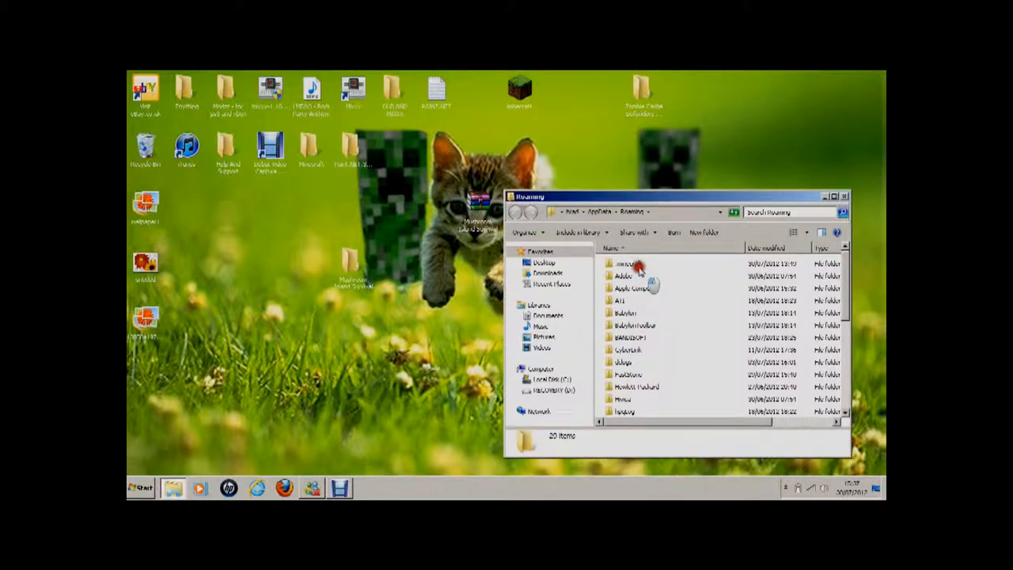
- Enter .minecraft\saves where A380 Runway and other worlds are stored
{"action": "double_click", "coordinate": [625, 262]}
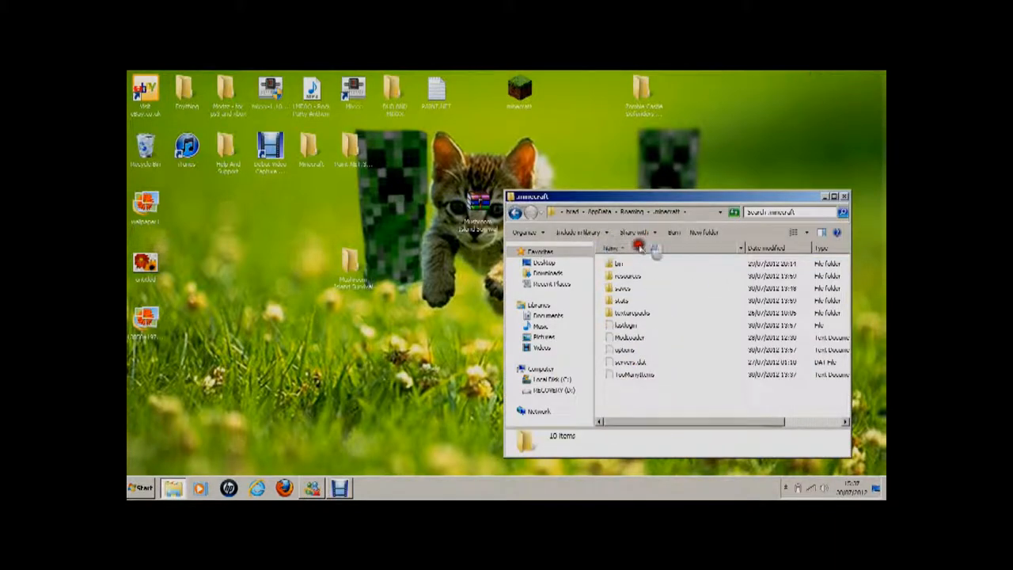
{"action": "double_click", "coordinate": [624, 288]}
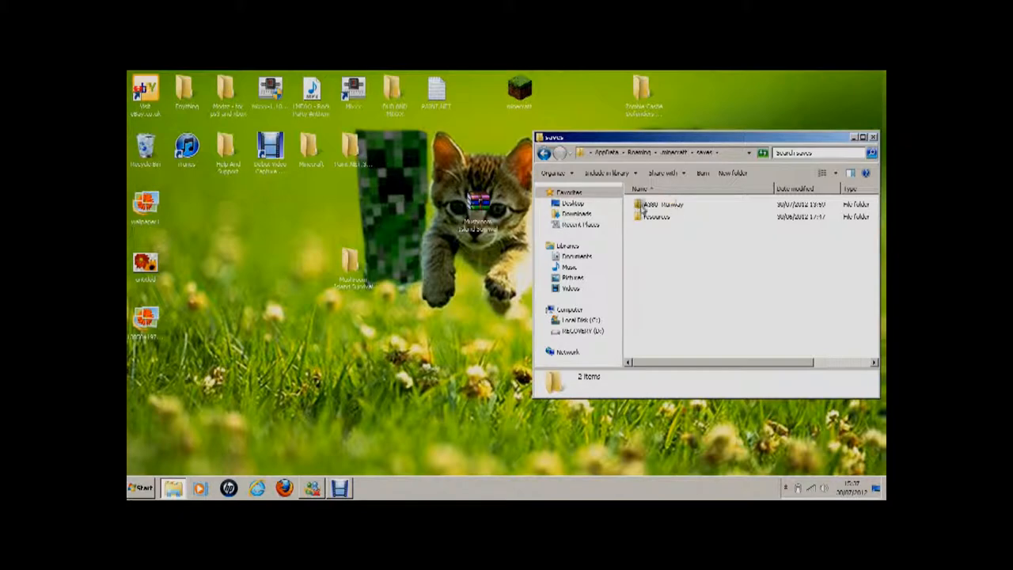
{"action": "right_click", "coordinate": [651, 217]}
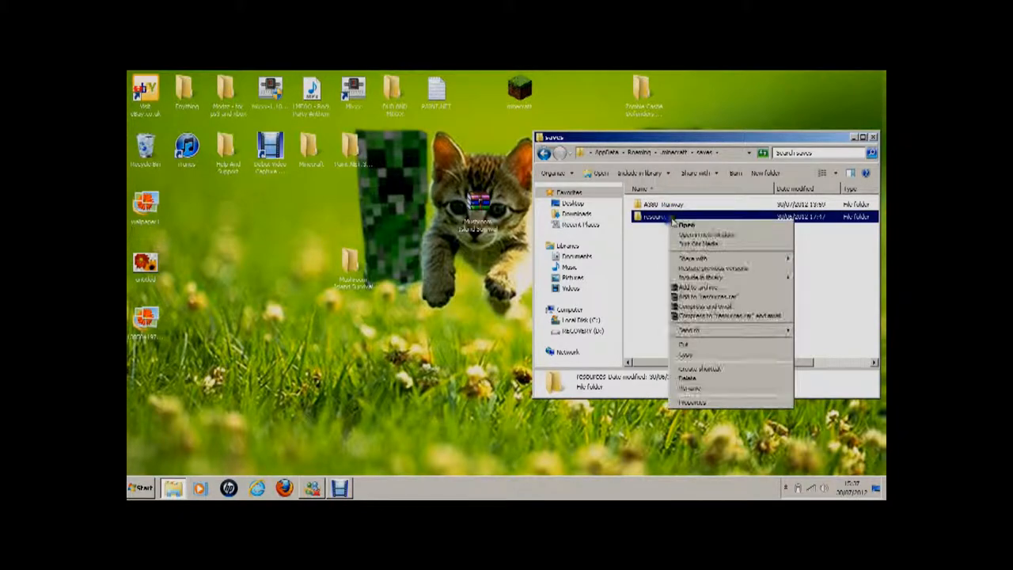
- Place the Mushroom Island Survival folder into saves beside the existing worlds
{"action": "left_click", "coordinate": [668, 272]}
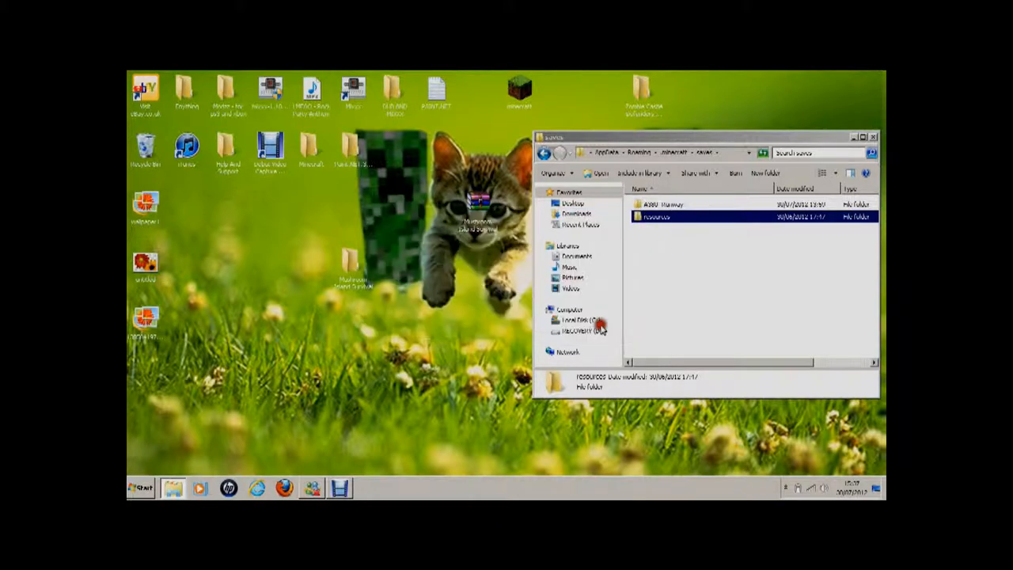
{"action": "left_click", "coordinate": [673, 202]}
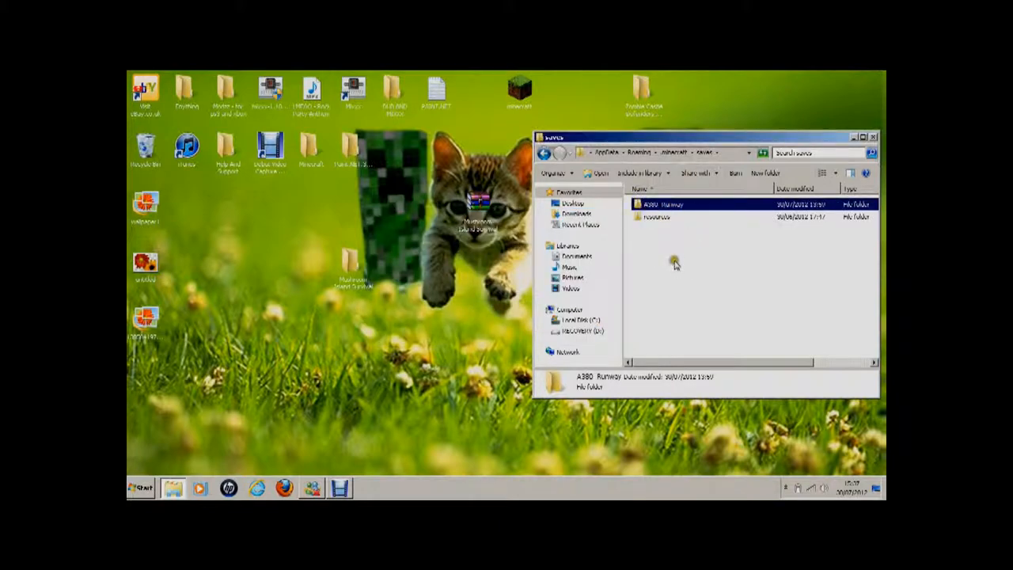
{"action": "left_click", "coordinate": [710, 261]}
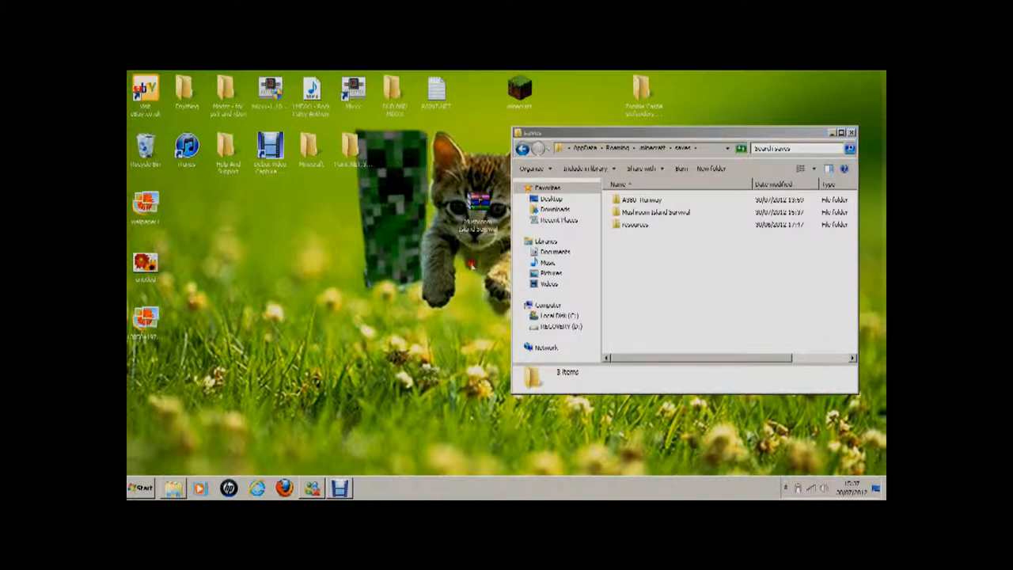
{"action": "double_click", "coordinate": [655, 212]}
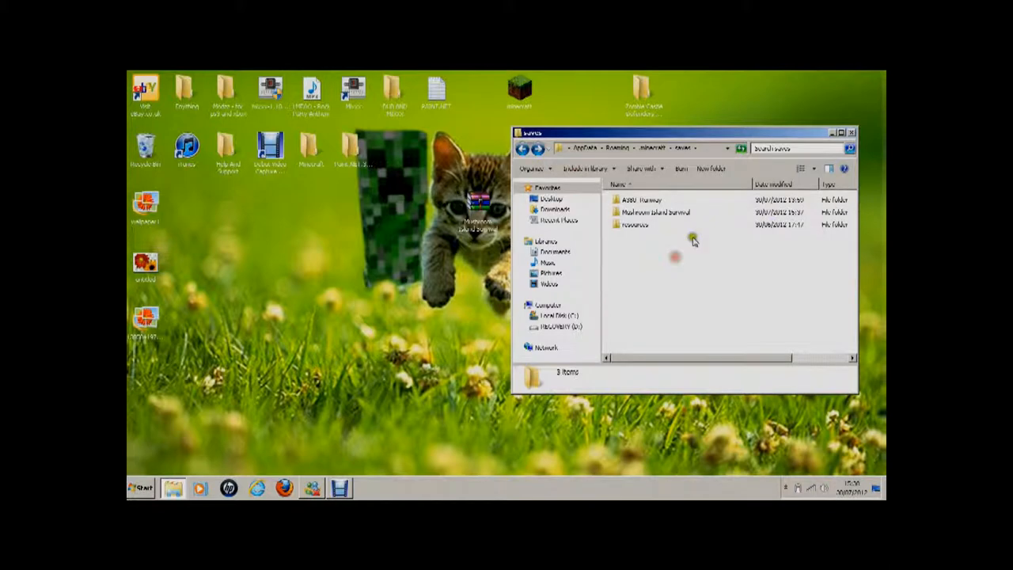
{"action": "mouse_move", "coordinate": [384, 190]}
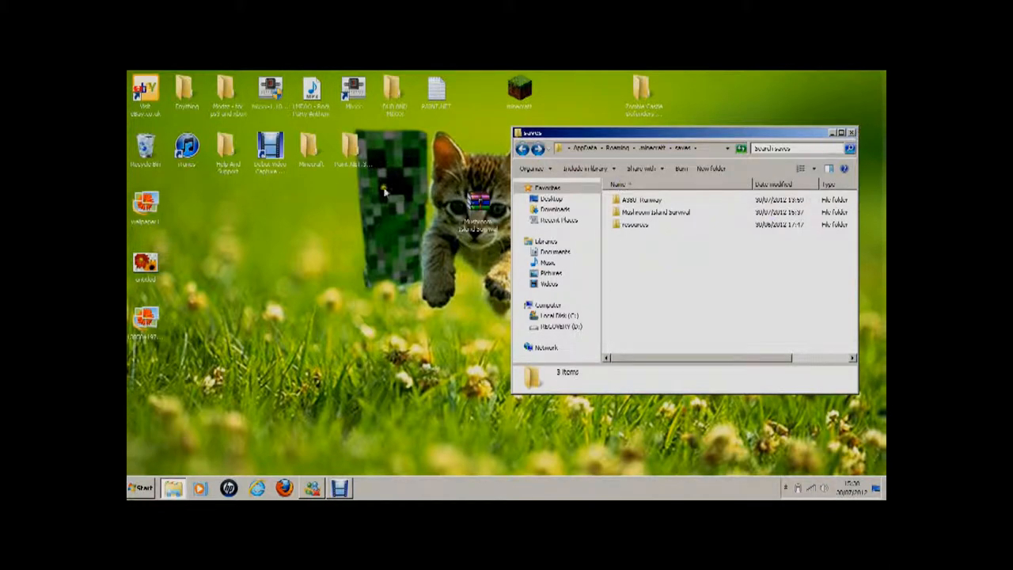
- Launch Minecraft, log in and list the single-player worlds showing Survival Island
{"action": "left_click", "coordinate": [833, 133]}
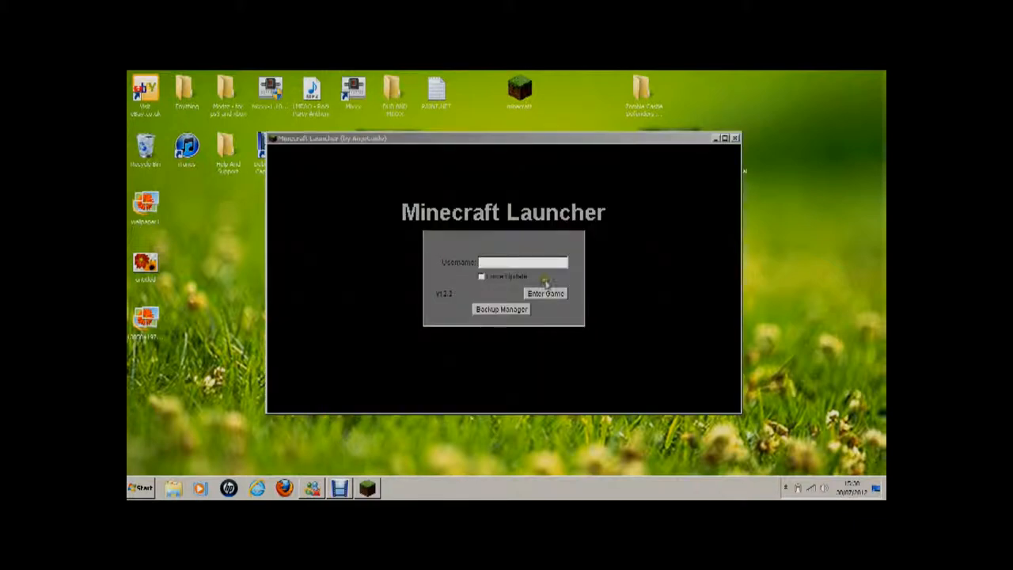
{"action": "left_click", "coordinate": [544, 293]}
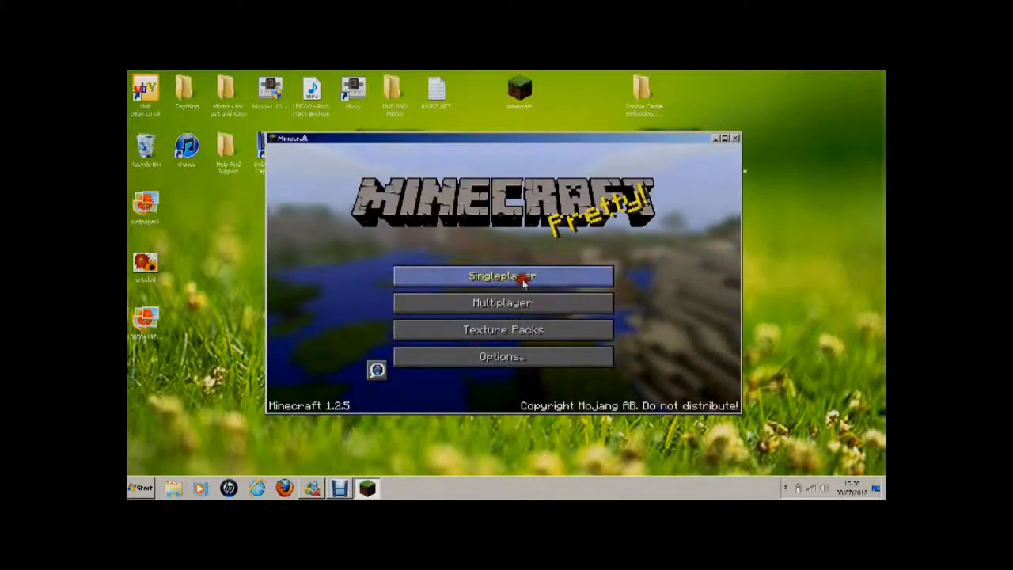
{"action": "left_click", "coordinate": [502, 275]}
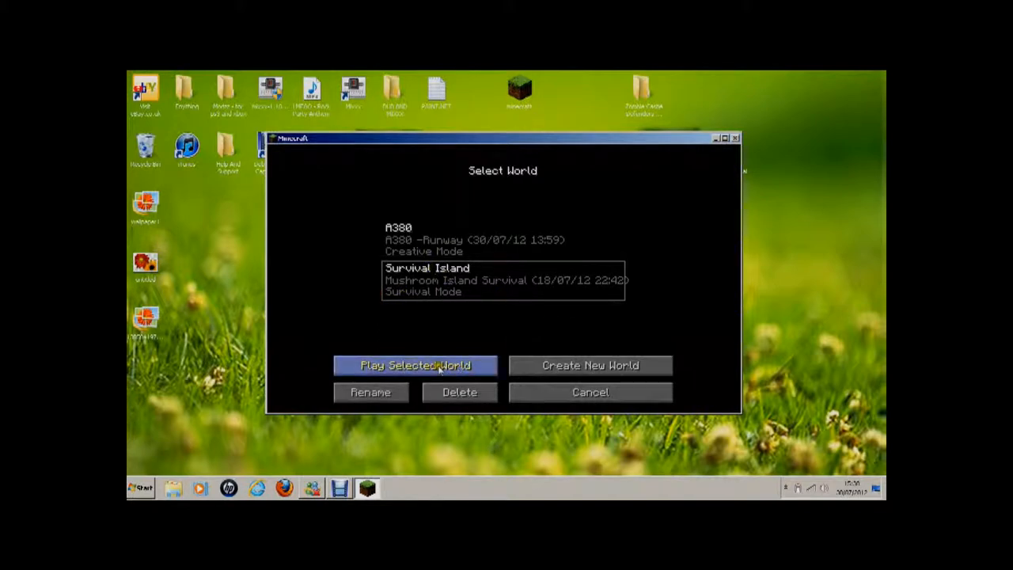
{"action": "mouse_move", "coordinate": [441, 350]}
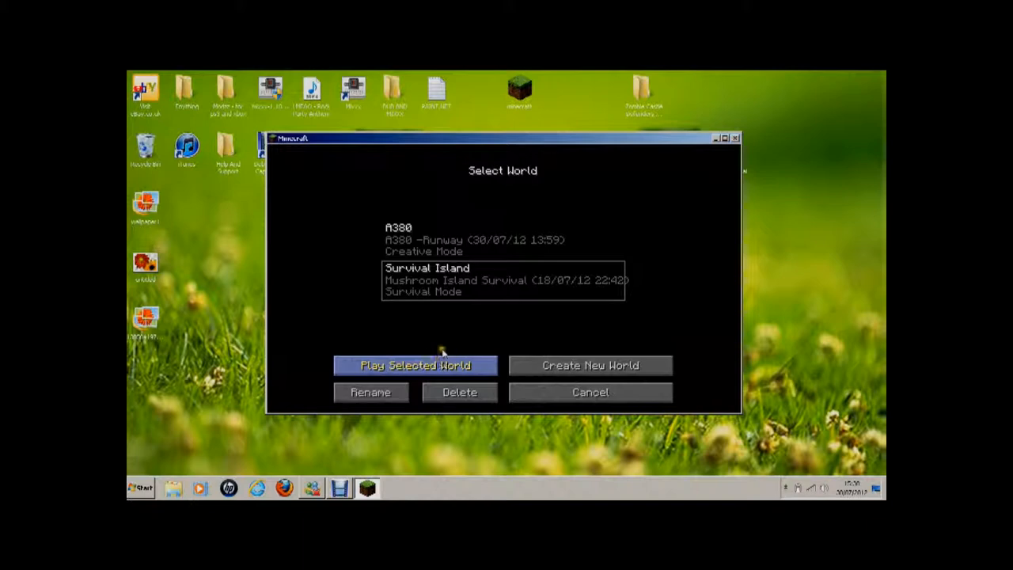
- Load the selected Survival Island world
{"action": "left_click", "coordinate": [415, 365]}
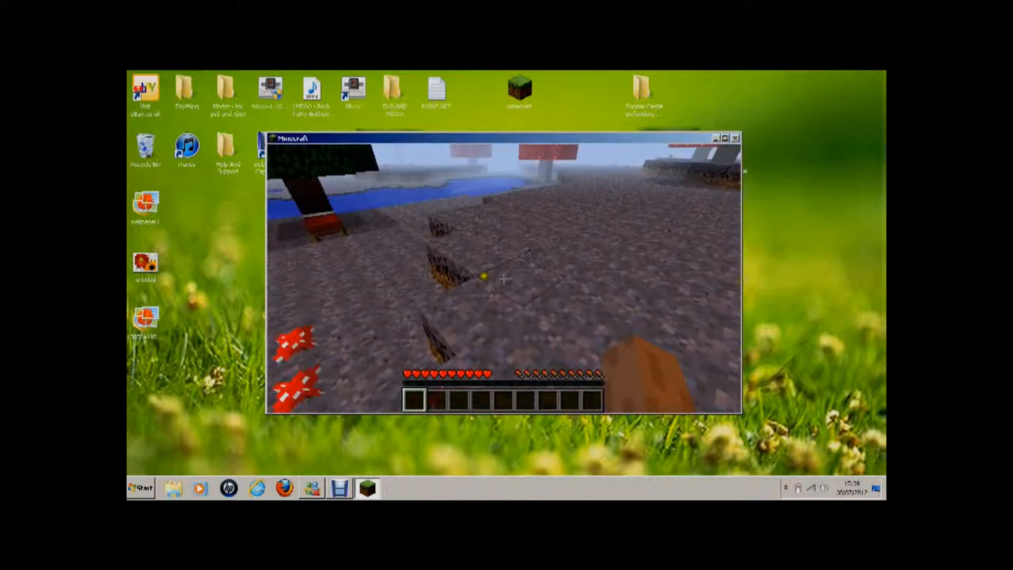
{"action": "mouse_move", "coordinate": [503, 277]}
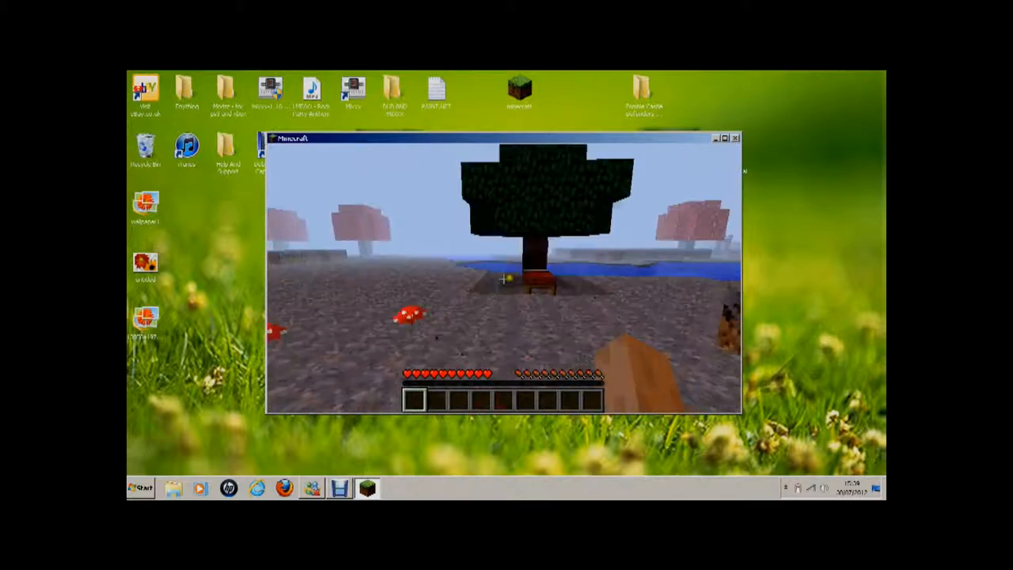
{"action": "mouse_move", "coordinate": [504, 279]}
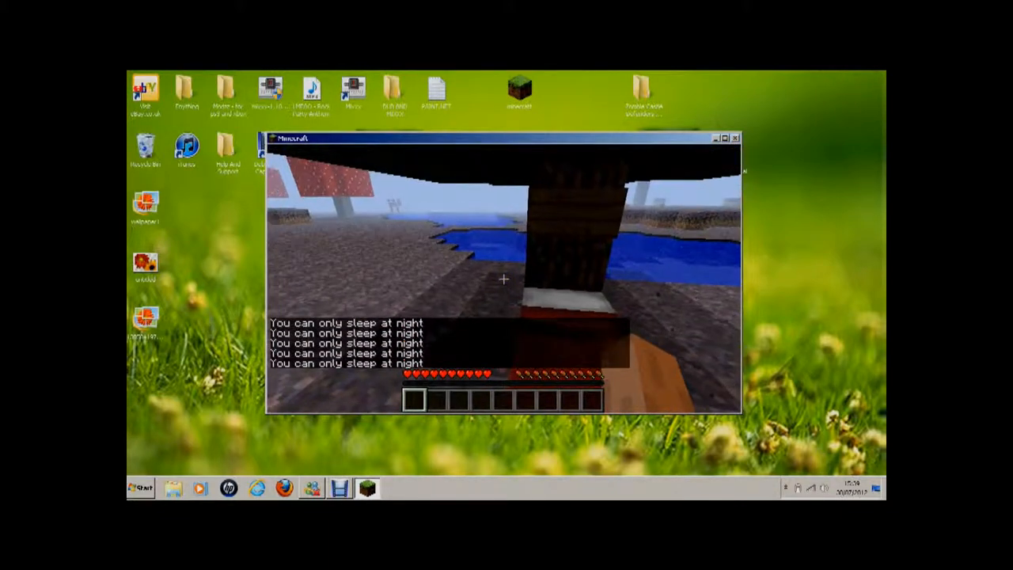
- Pause the game with the Game menu after the daytime bed attempt
{"action": "key", "text": "Escape"}
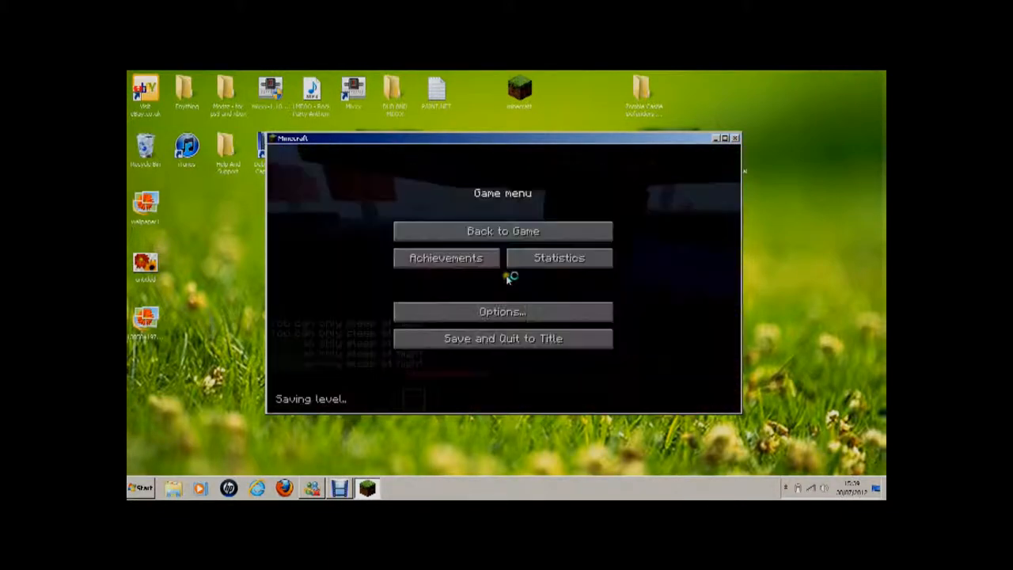
- Save and Quit to Title, then choose to wait for the frozen game to respond
{"action": "left_click", "coordinate": [503, 338]}
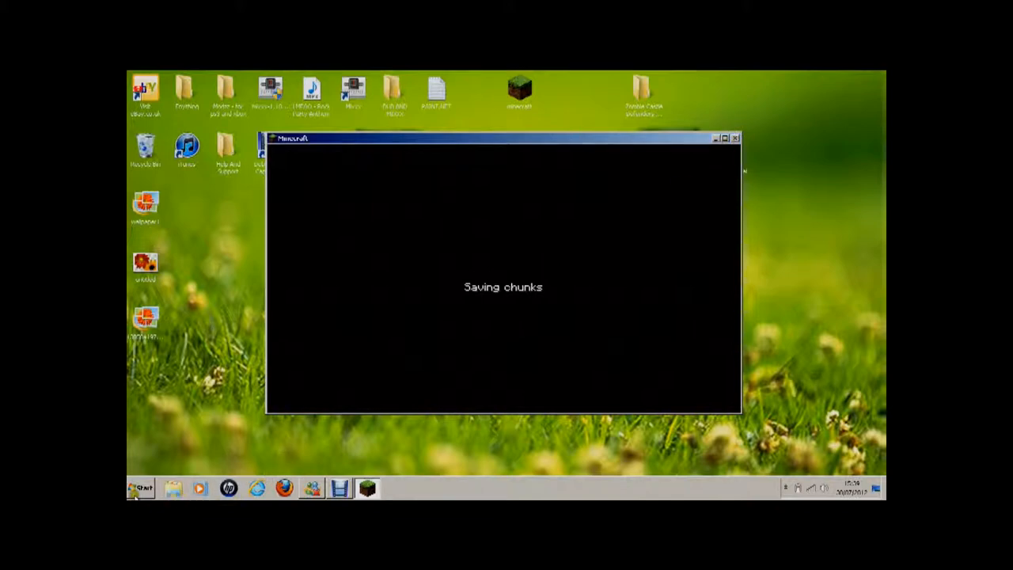
{"action": "left_click", "coordinate": [139, 488]}
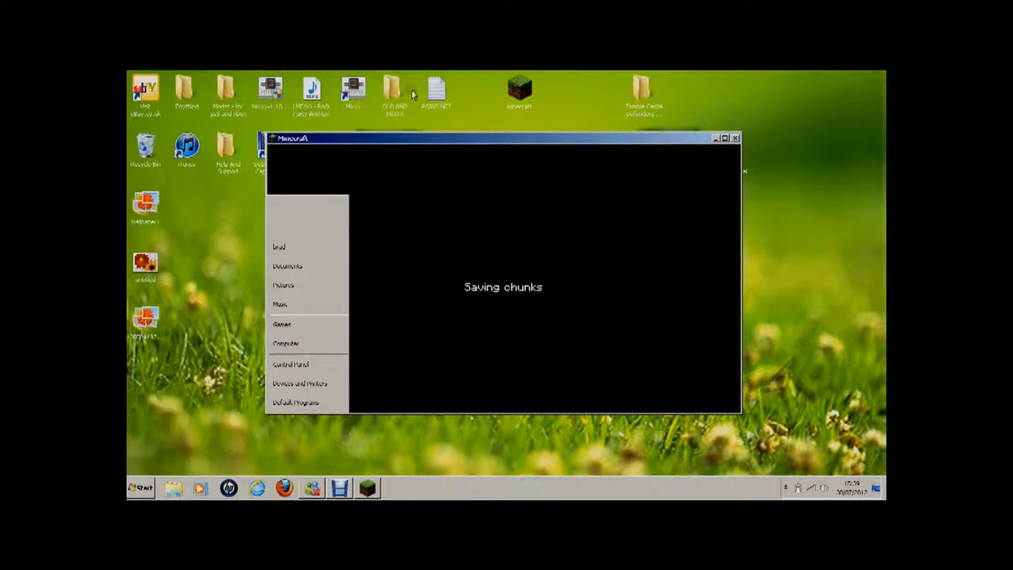
{"action": "mouse_move", "coordinate": [593, 107]}
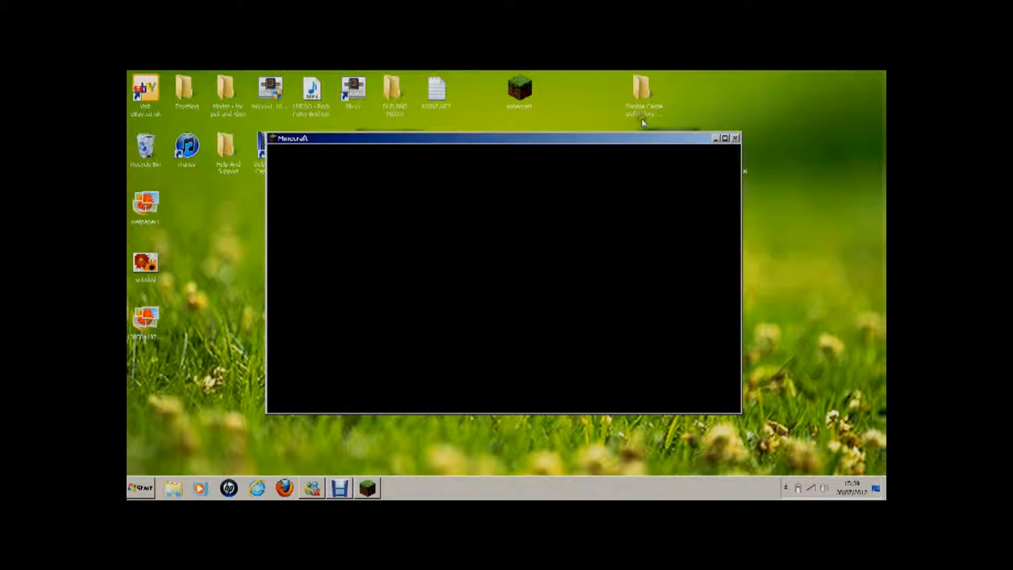
{"action": "mouse_move", "coordinate": [593, 284]}
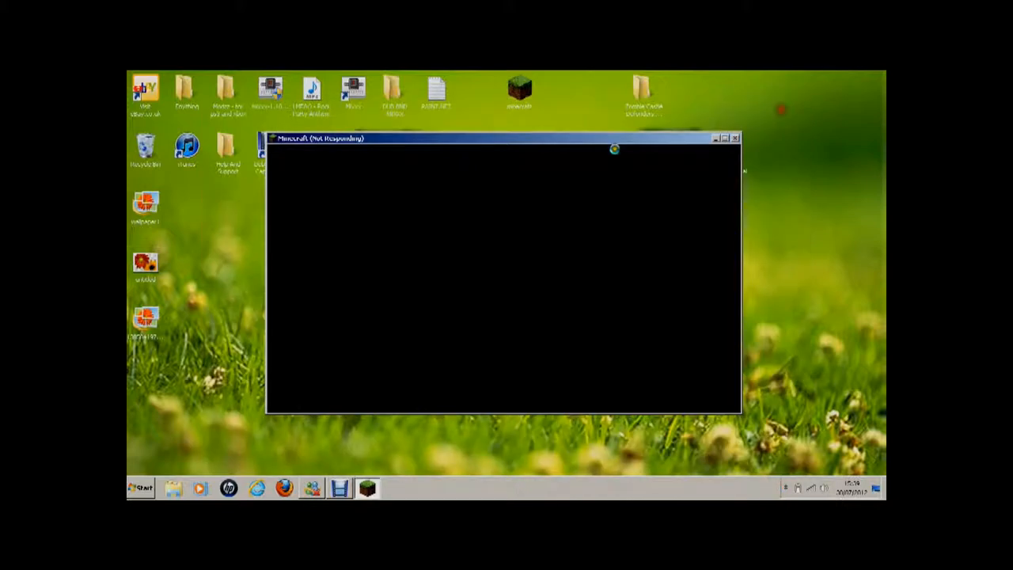
{"action": "mouse_move", "coordinate": [317, 457]}
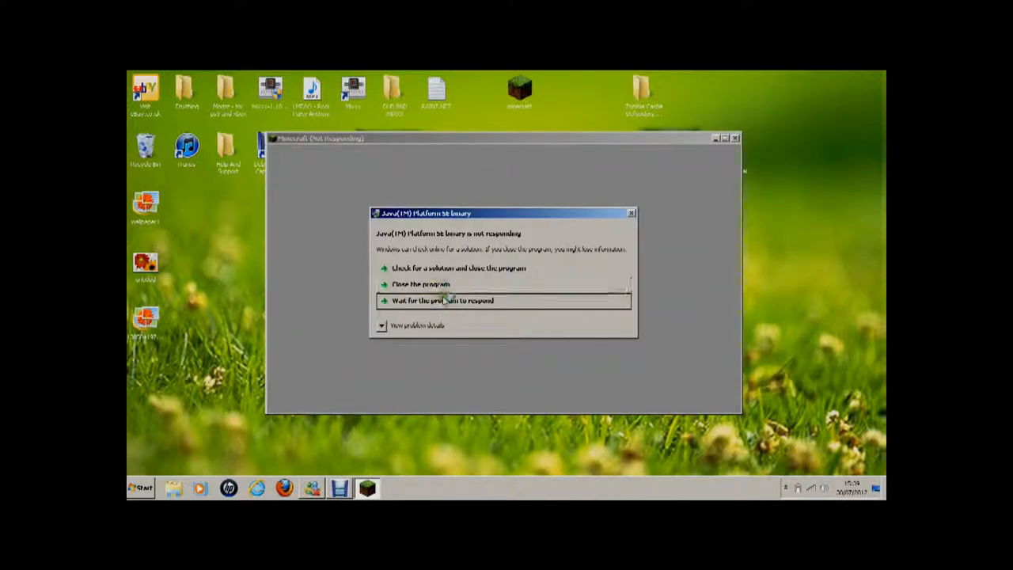
{"action": "left_click", "coordinate": [443, 301]}
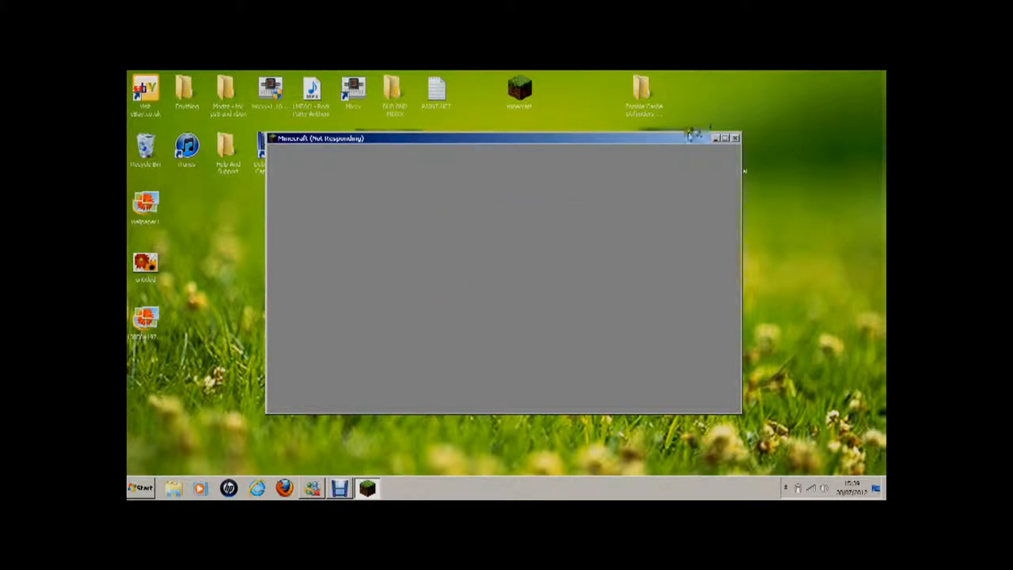